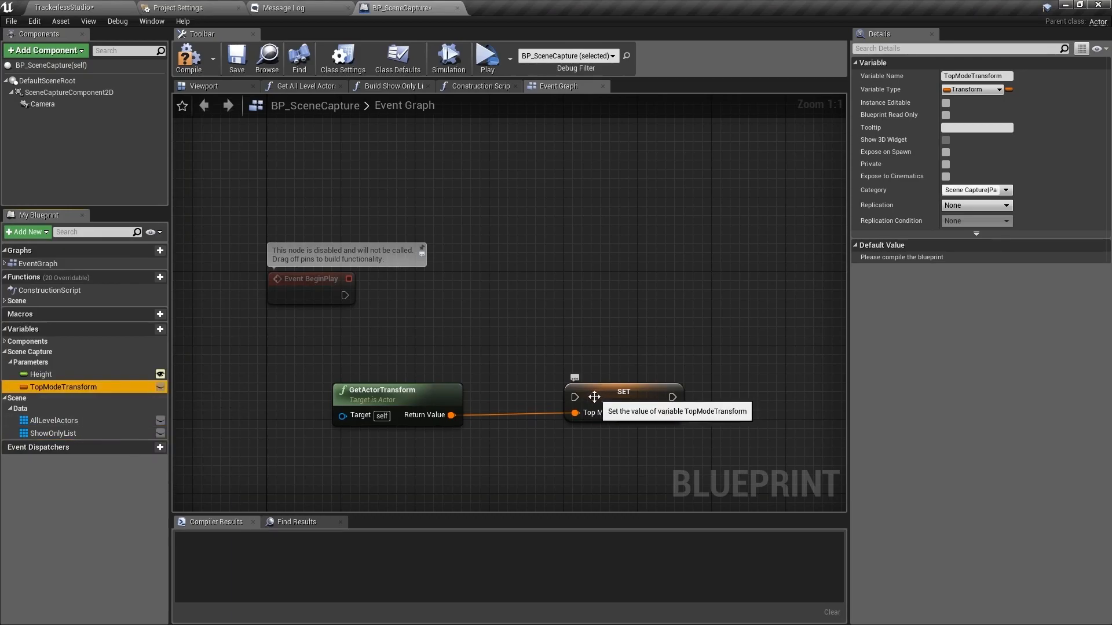
Wire Event BeginPlay into SET TopModeTransform, then add the UserChangedViewmode custom event in BPP_Pawn.
left_click_drag(345, 295, 574, 397)
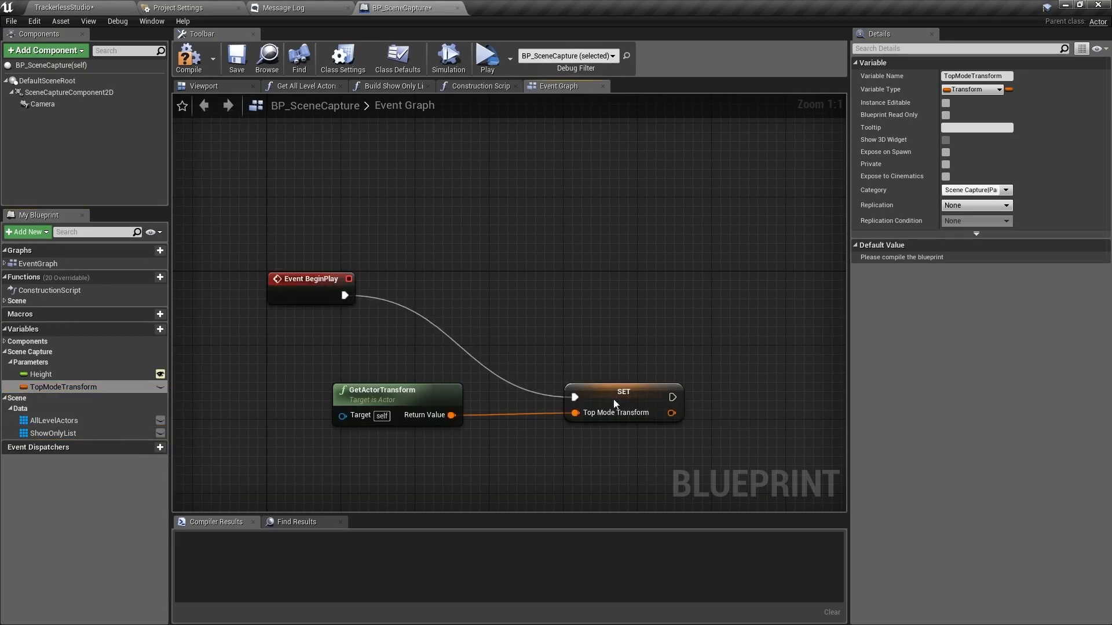
left_click_drag(398, 401, 314, 339)
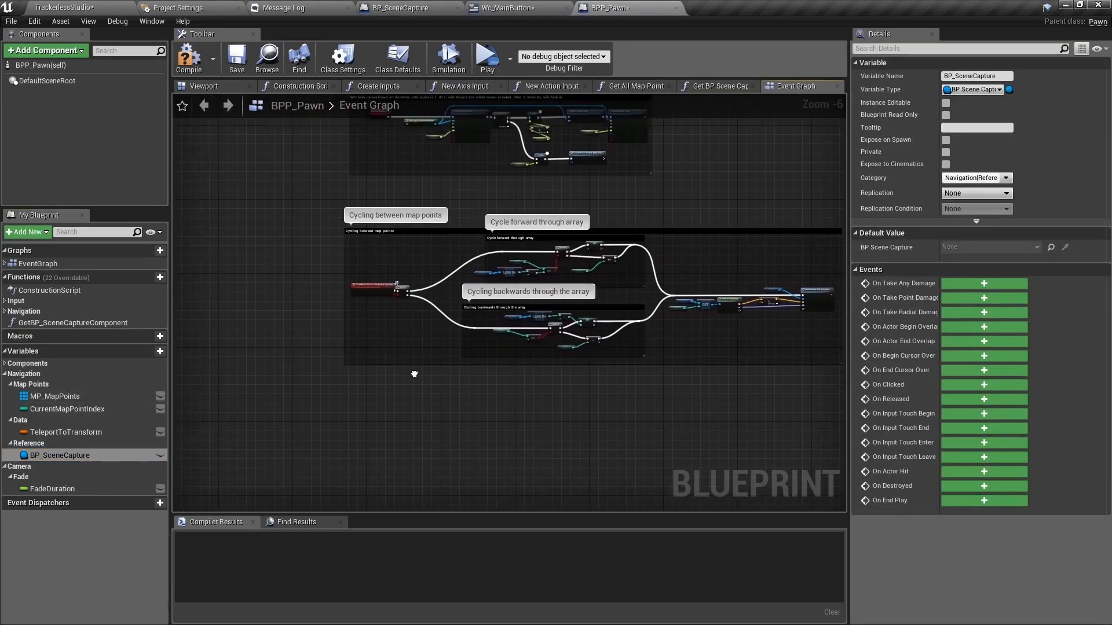
scroll("down", 3)
type("UserChangedViewmode")
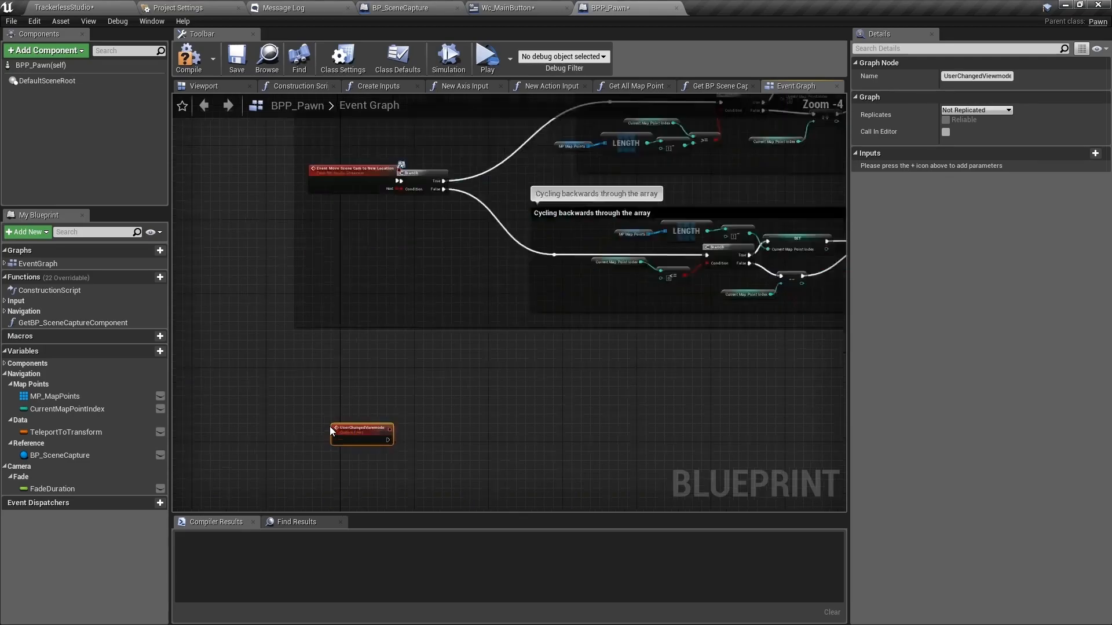
From the loop's Completed pin, Cast To BPP_Pawn fed by Get Player Pawn and call User Changed Viewmode.
left_click(518, 8)
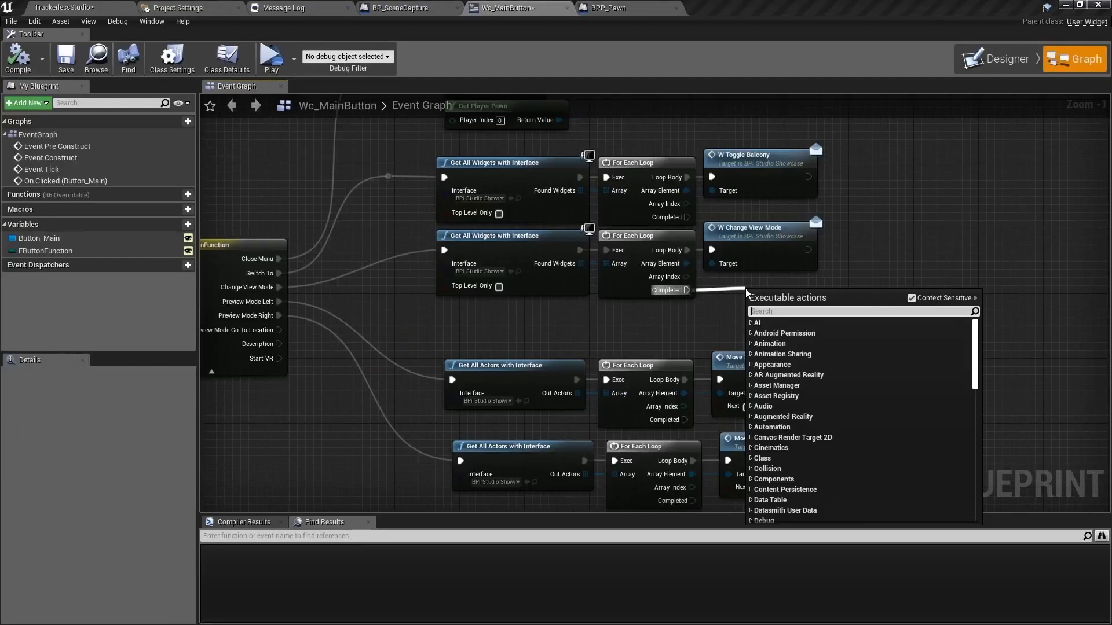
type("cast to")
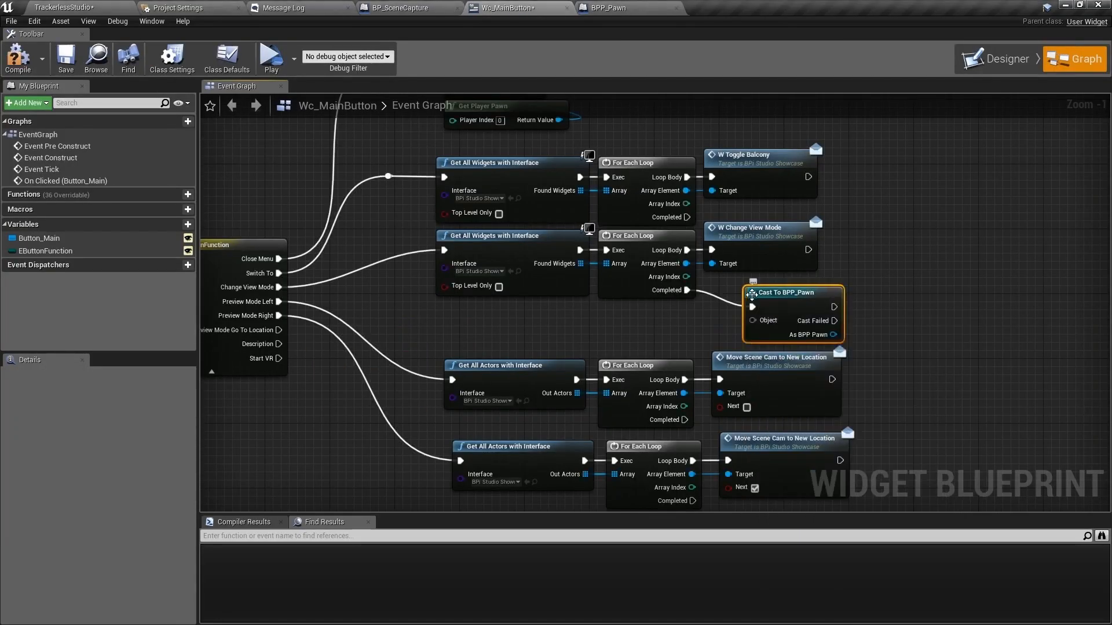
left_click_drag(780, 292, 764, 277)
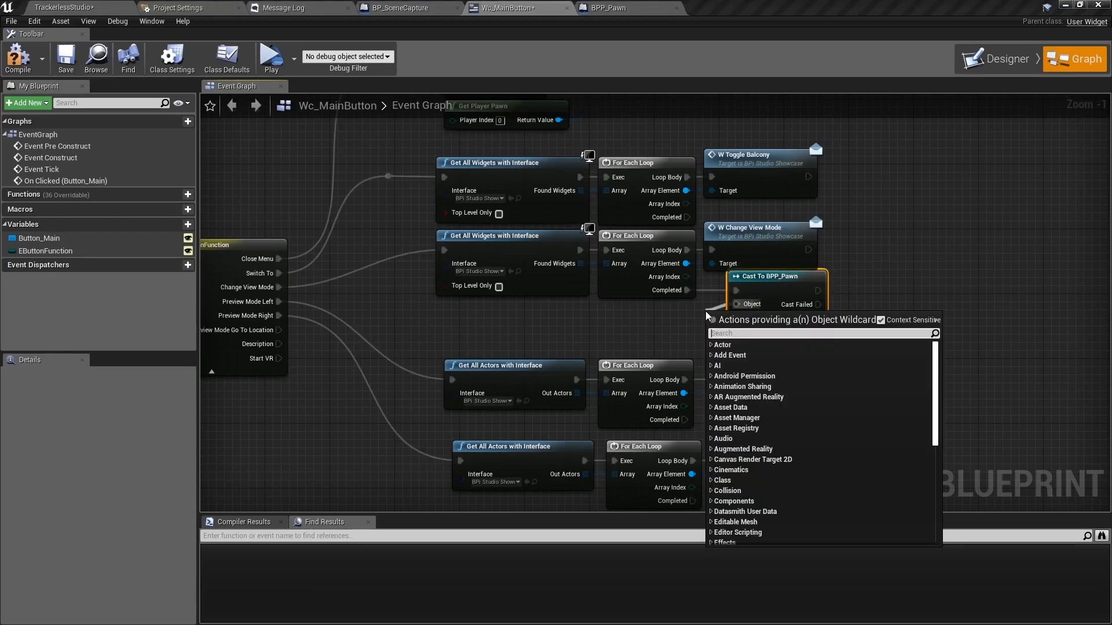
type("player pawn")
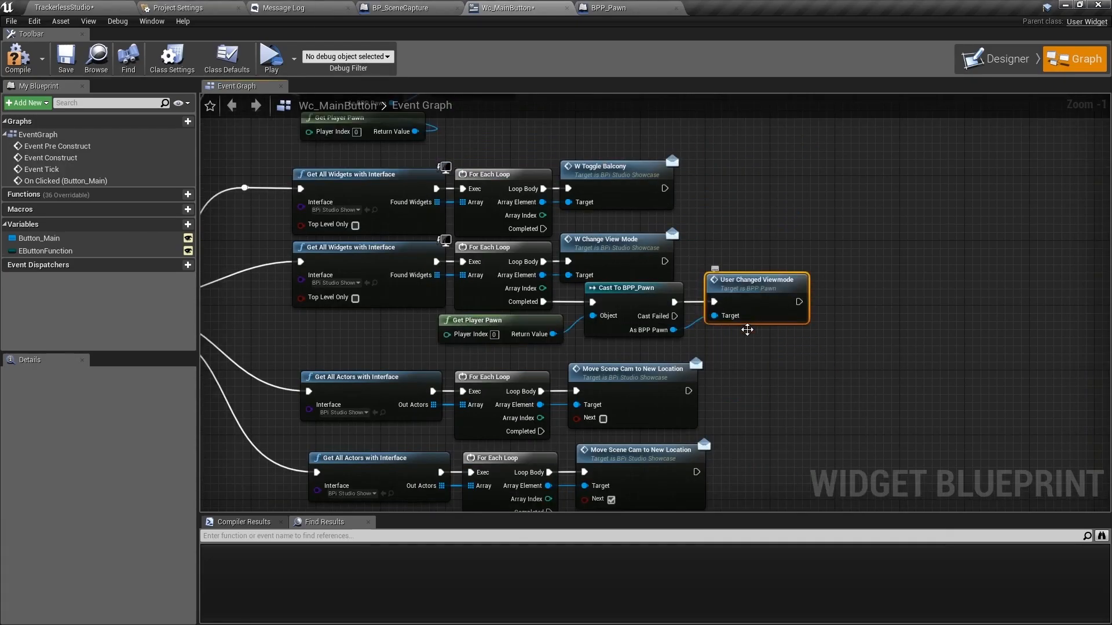
scroll("down", 3)
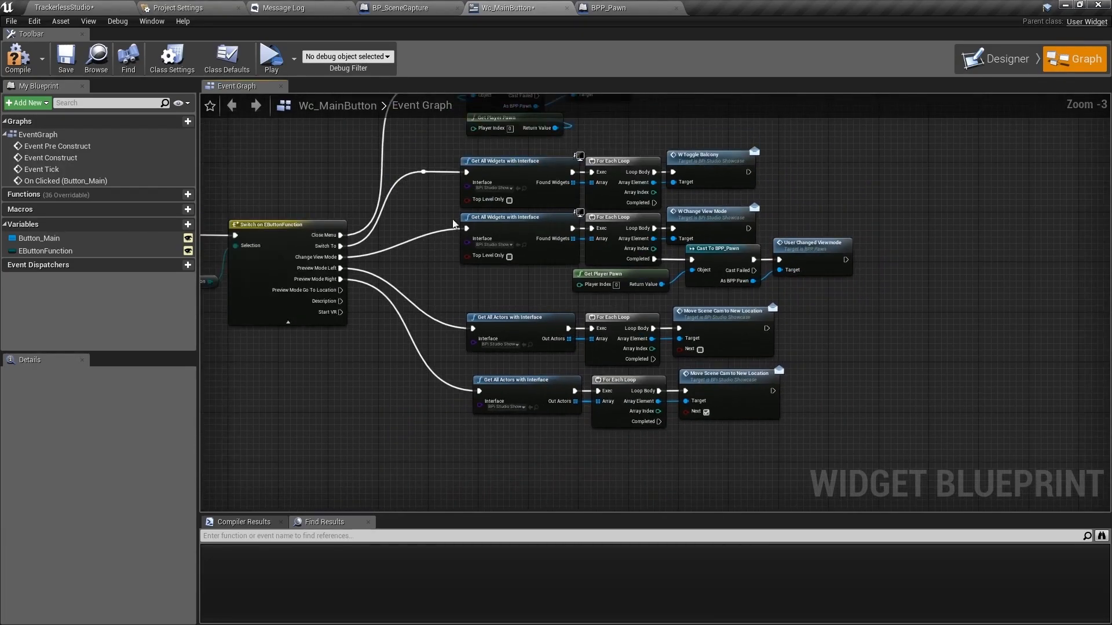
Forward BPP_Pawn's UserChangedViewmode to BP_SceneCapture's UserchangedViewMode event and comment the nodes.
left_click(406, 8)
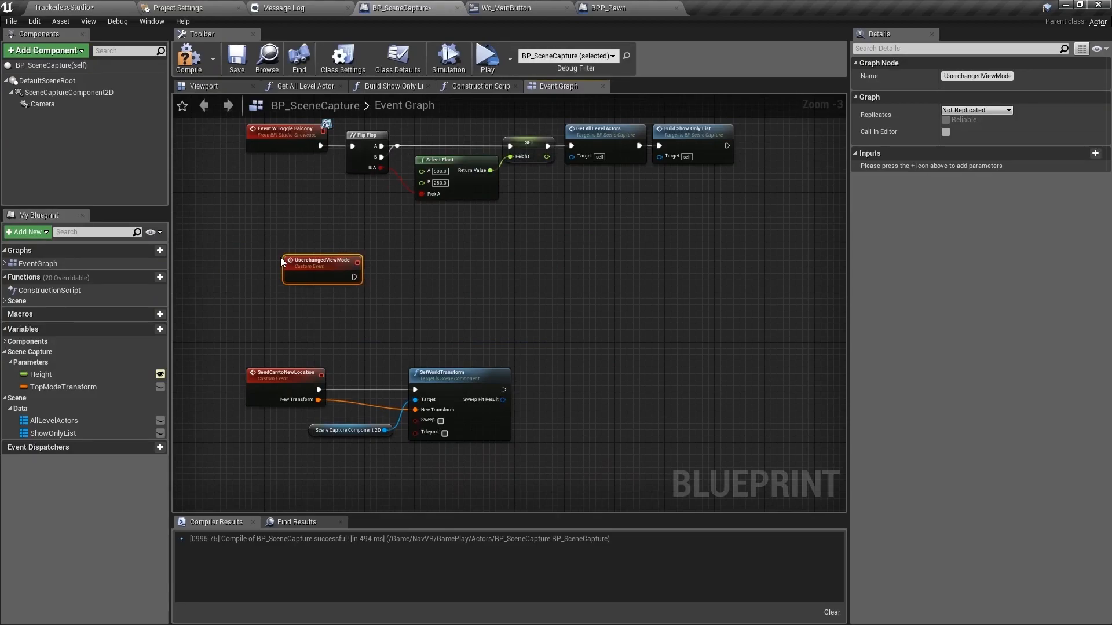
left_click(624, 8)
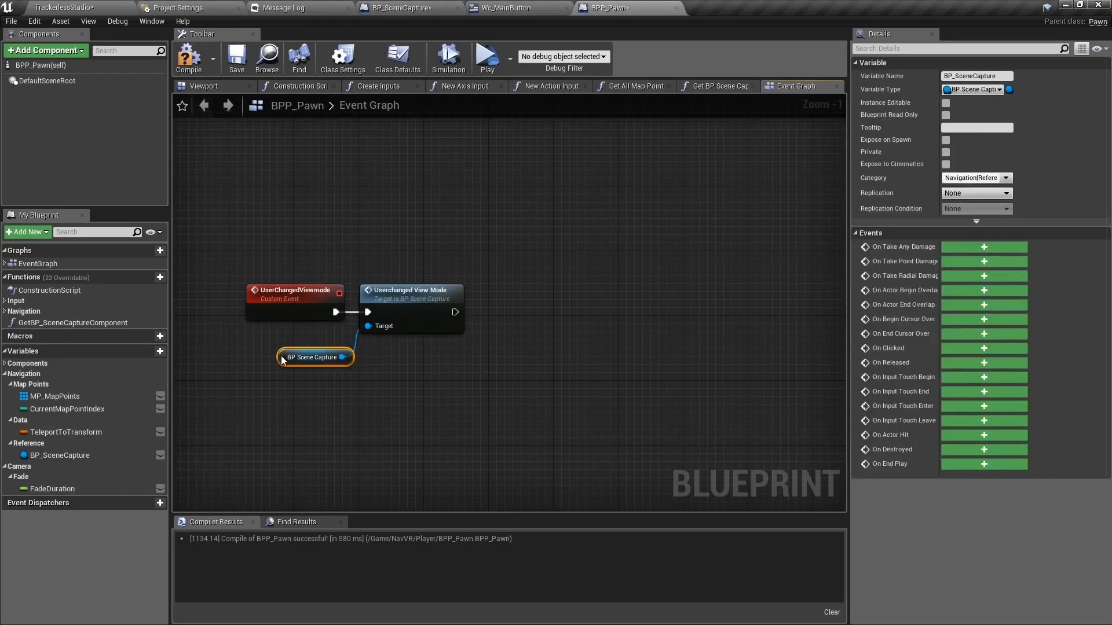
type("In")
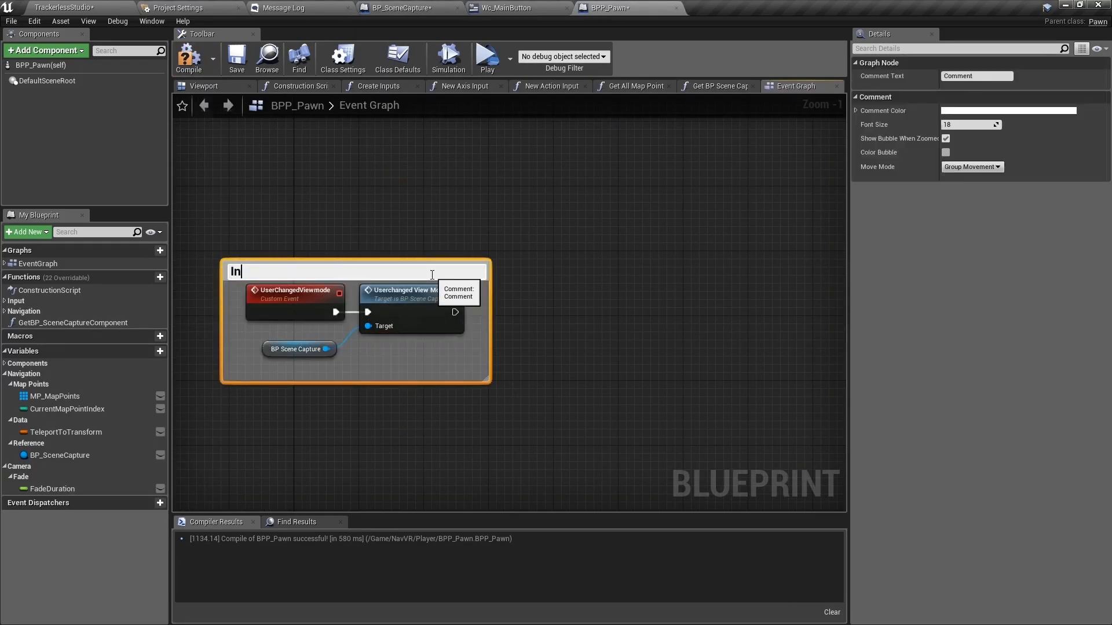
left_click(408, 8)
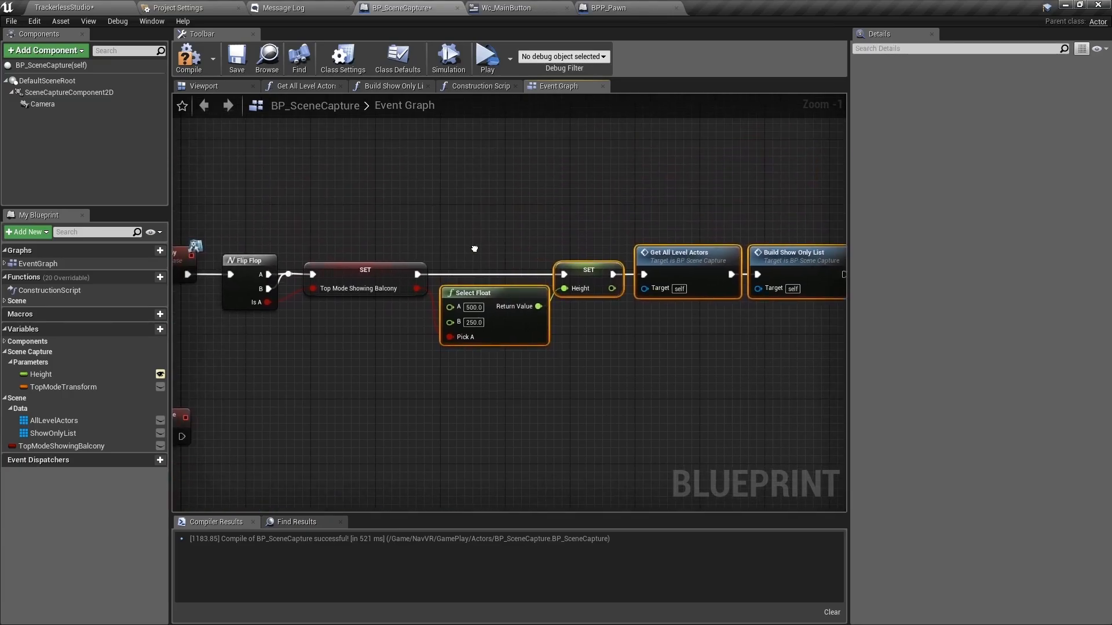
mouse_move(664, 264)
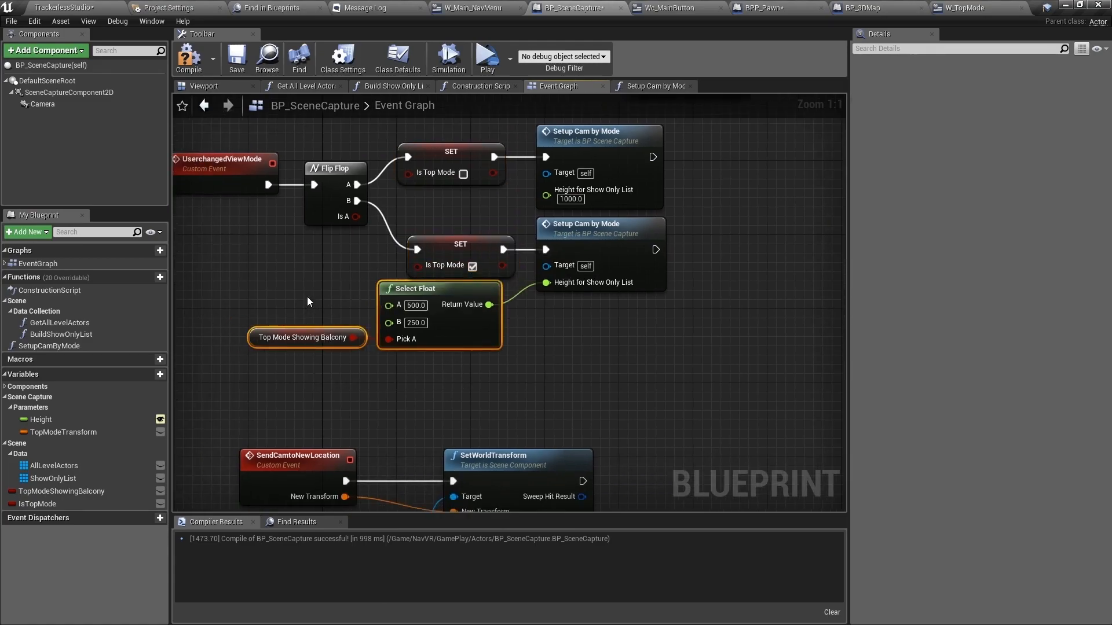
Branch on Is Top Mode, wiring BP_SceneCapture's Top Mode Transform into Send Camto New Location.
left_click(763, 8)
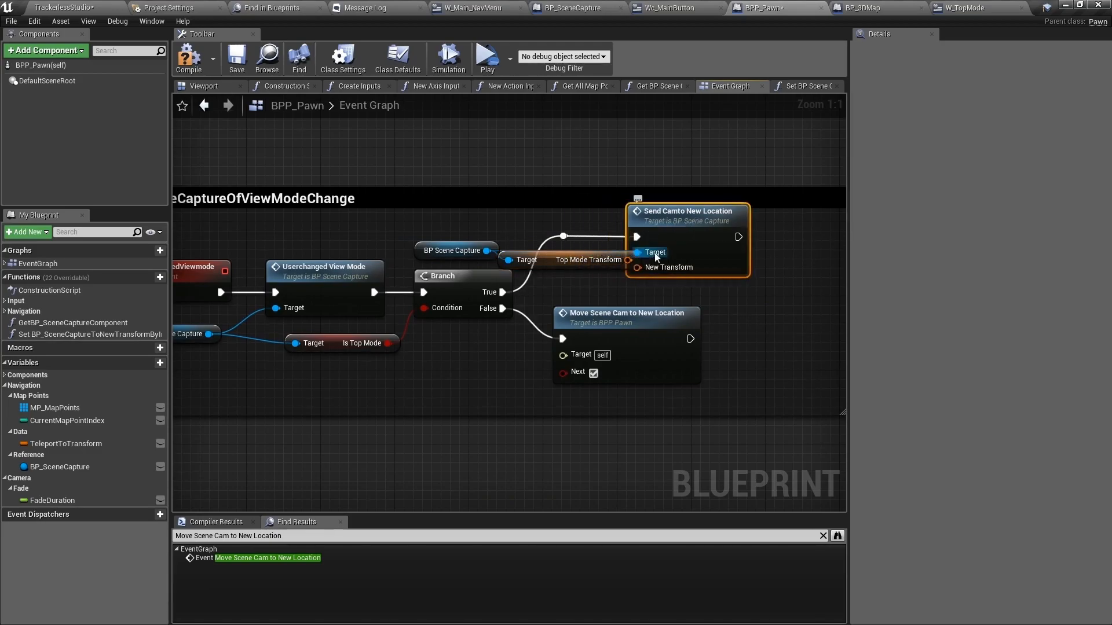
left_click(484, 58)
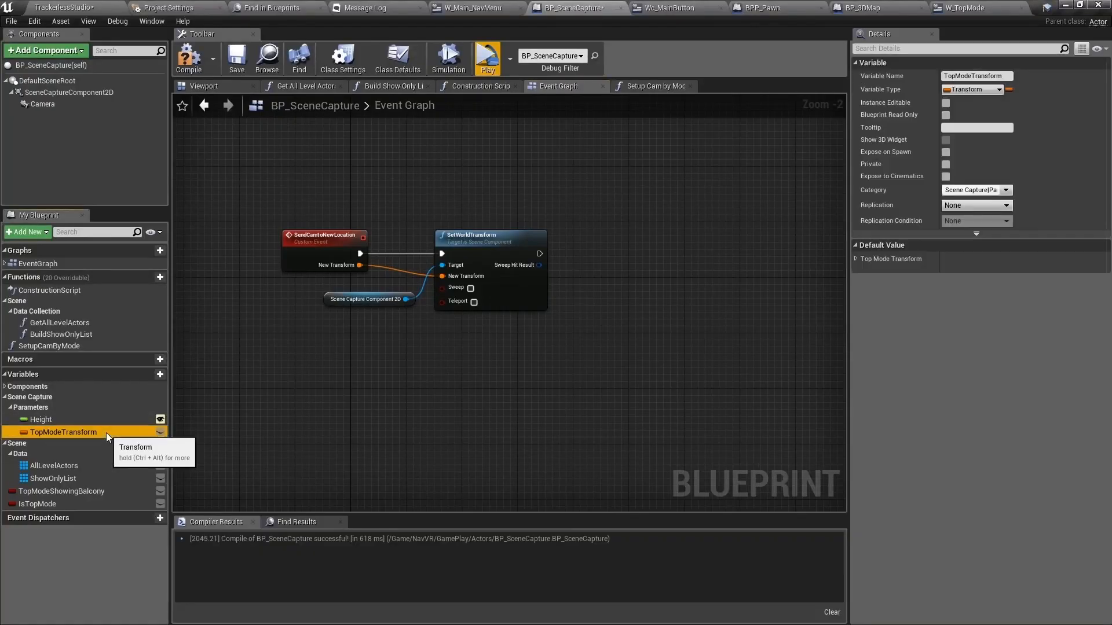
mouse_move(367, 251)
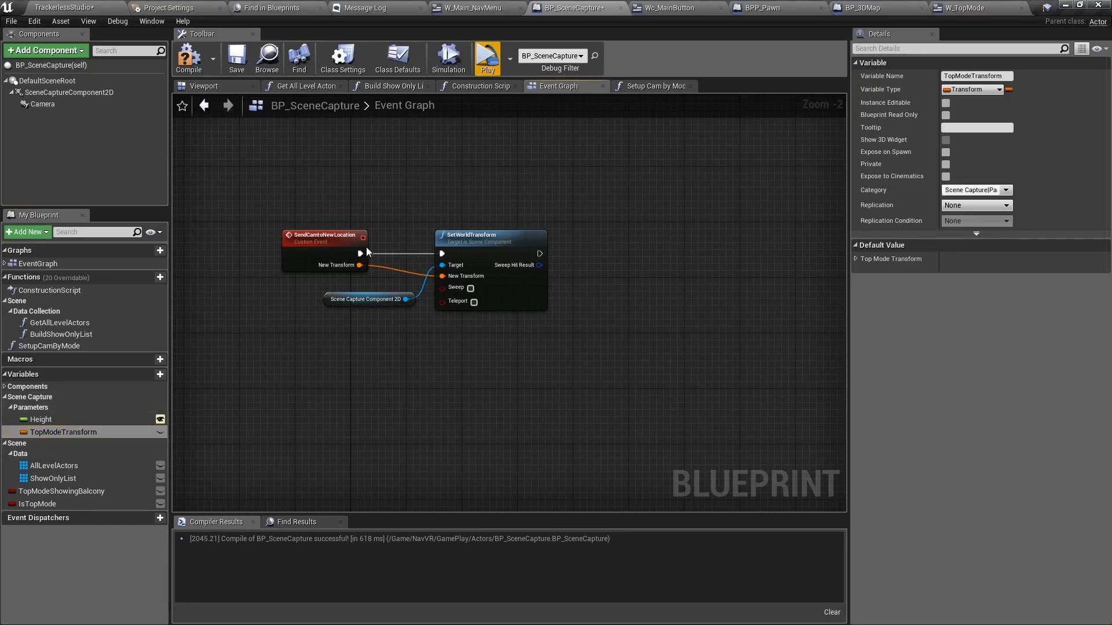
mouse_move(289, 473)
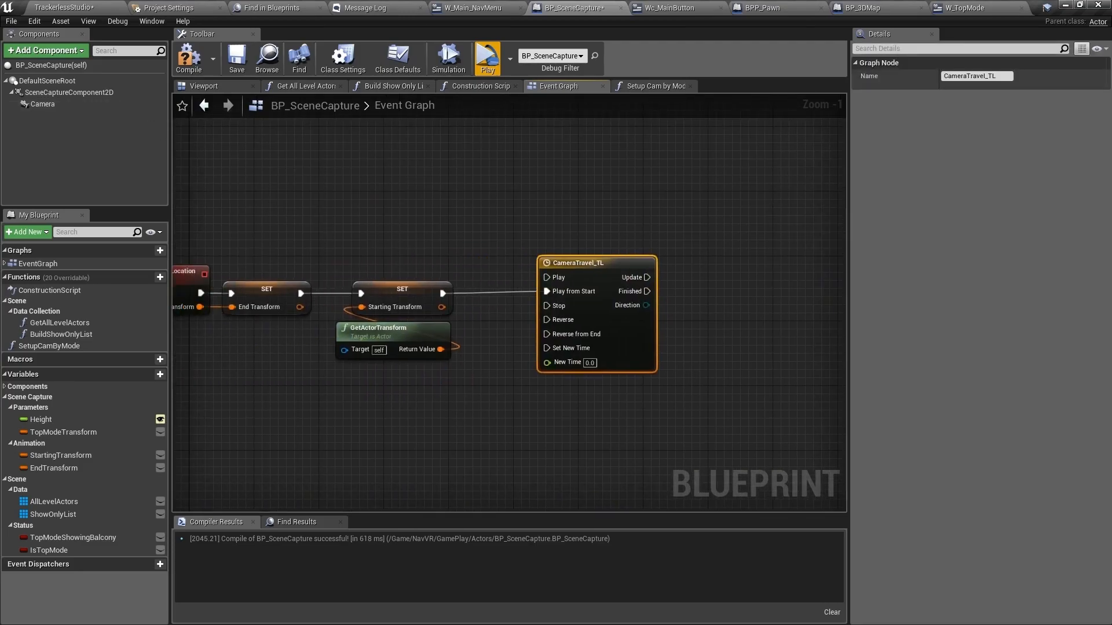
Open the CameraTravel_TL timeline for editing.
double_click(578, 263)
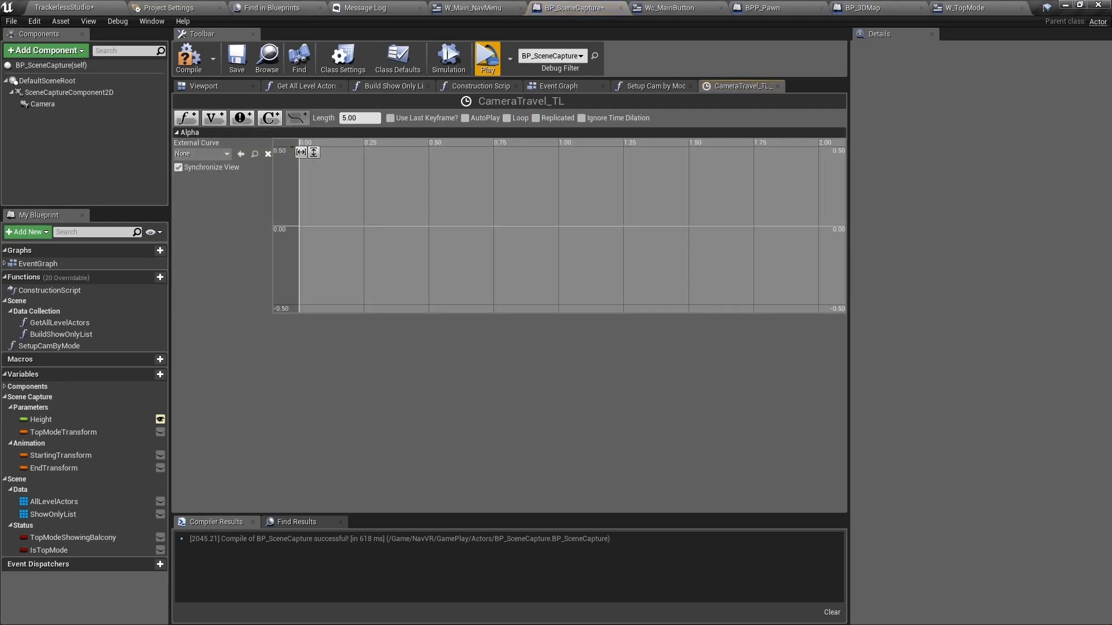
Close the timeline editor and return to BP_SceneCapture's Event Graph.
left_click(298, 209)
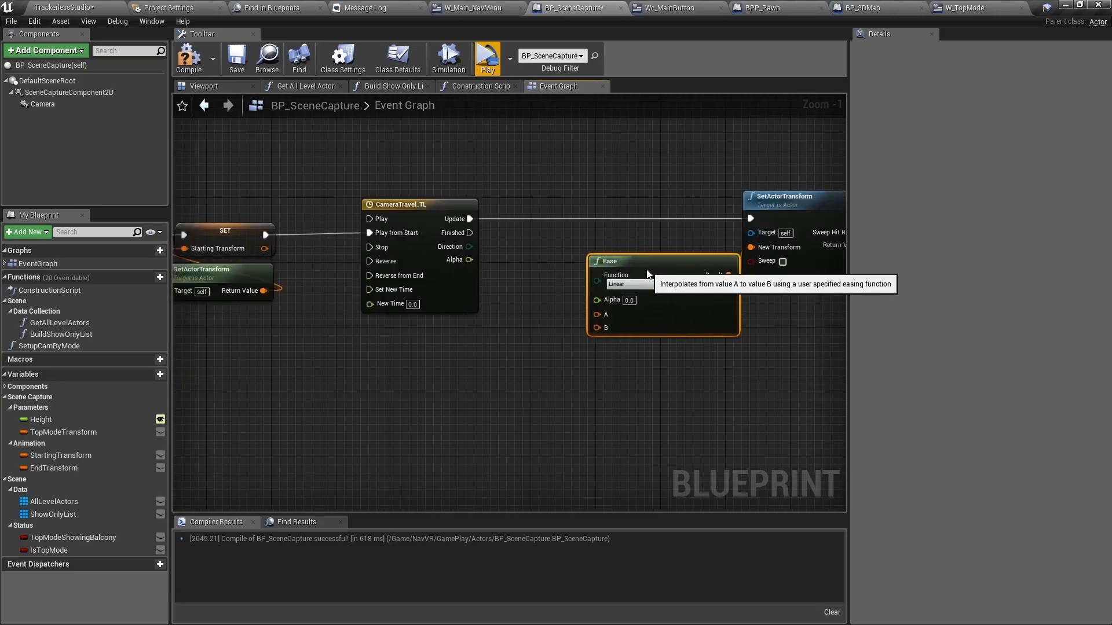
Drive an Ease In Out from Starting to End Transform with CameraTravel_TL's Alpha into SetActorTransform, commented.
left_click_drag(469, 260, 597, 299)
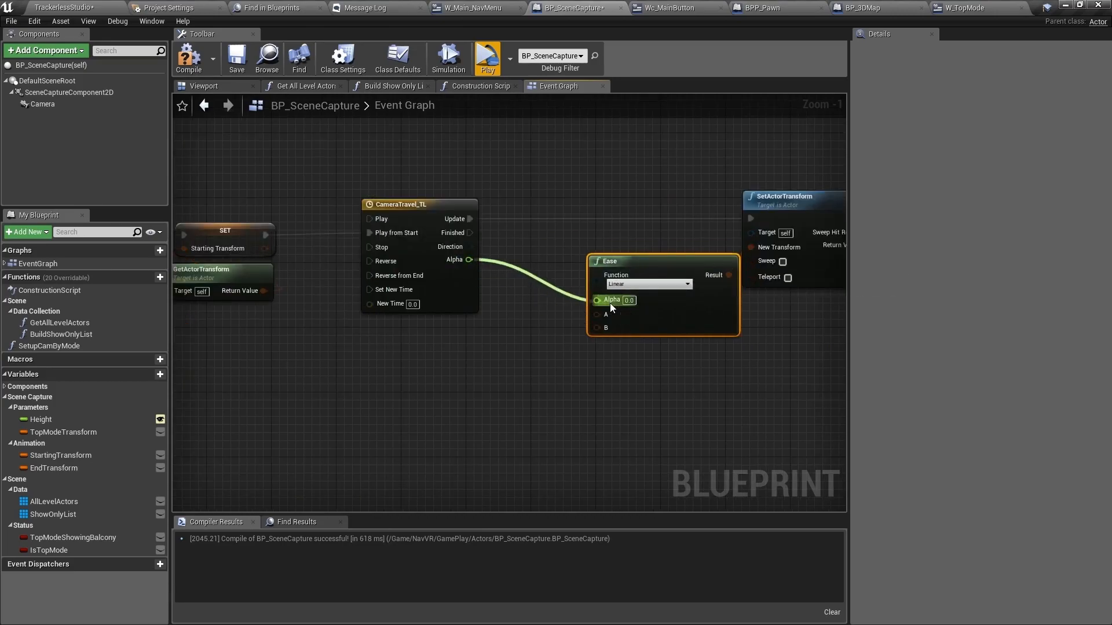
left_click(647, 283)
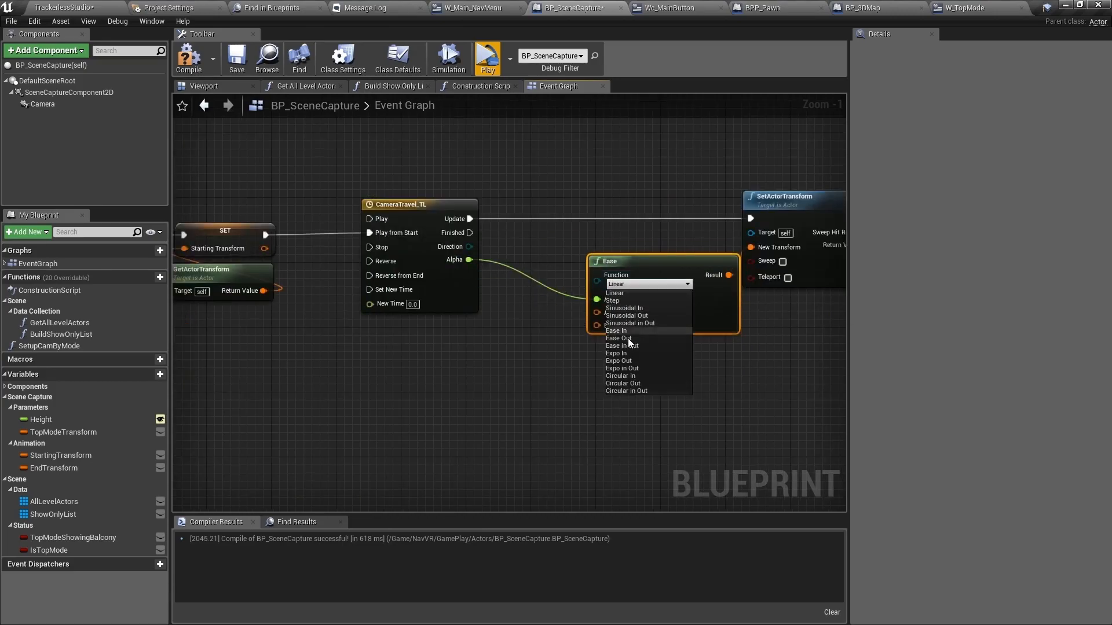
mouse_move(631, 347)
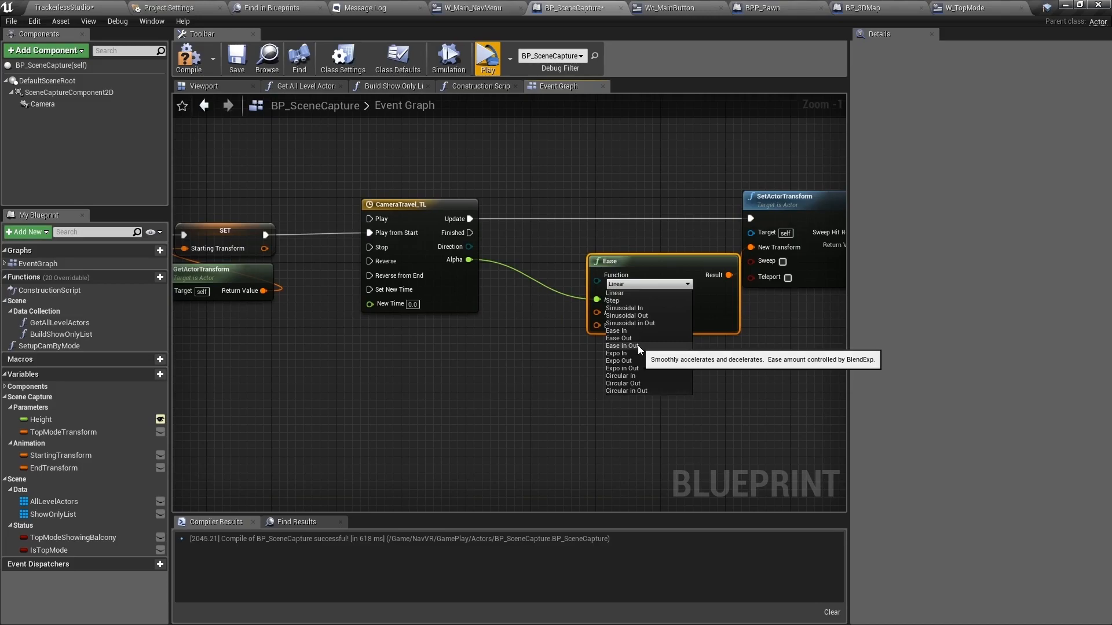
left_click(623, 346)
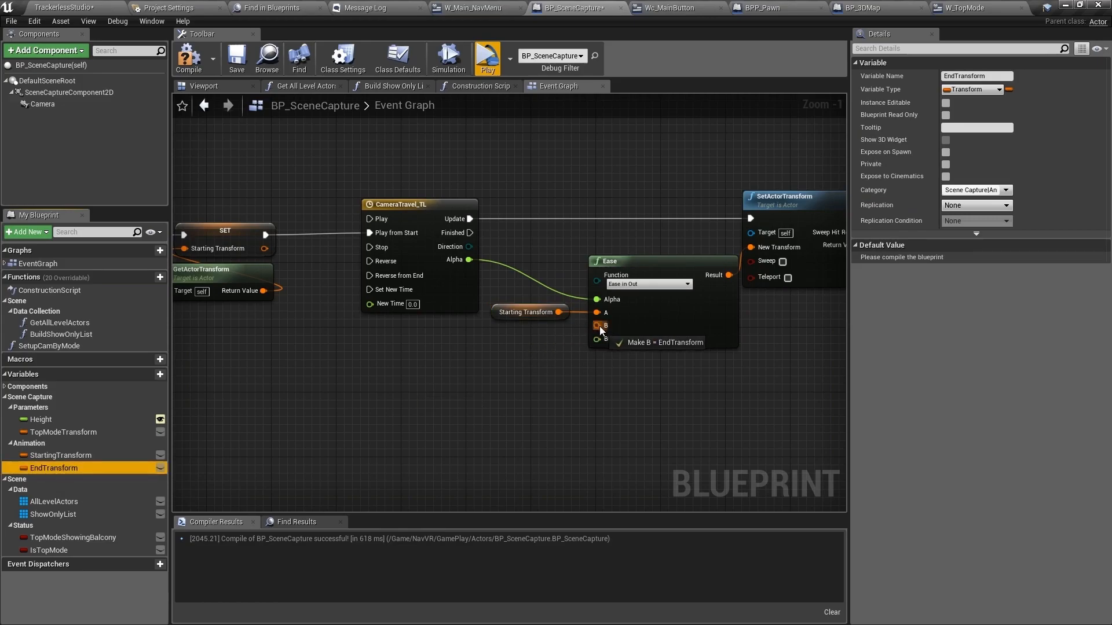
left_click(659, 343)
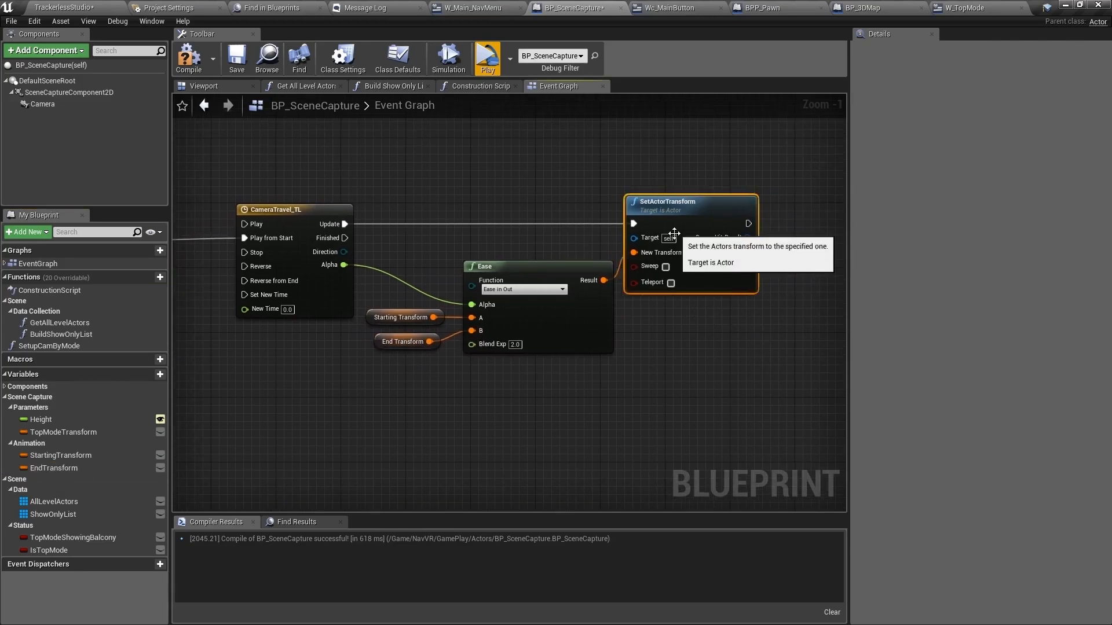
scroll("down", 3)
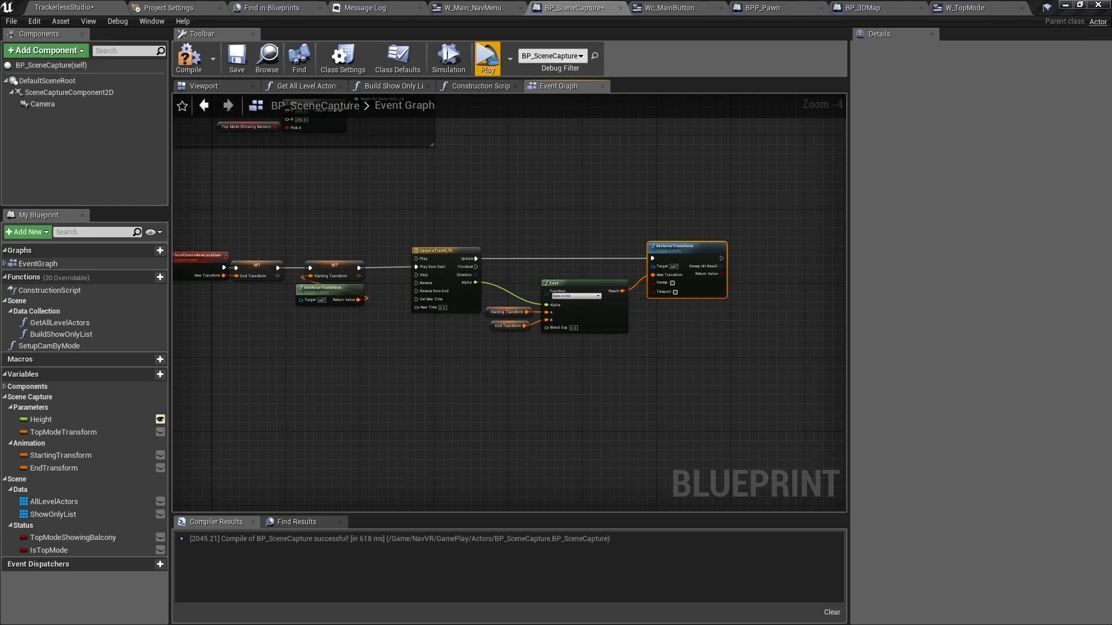
scroll("down", 3)
type("Animati")
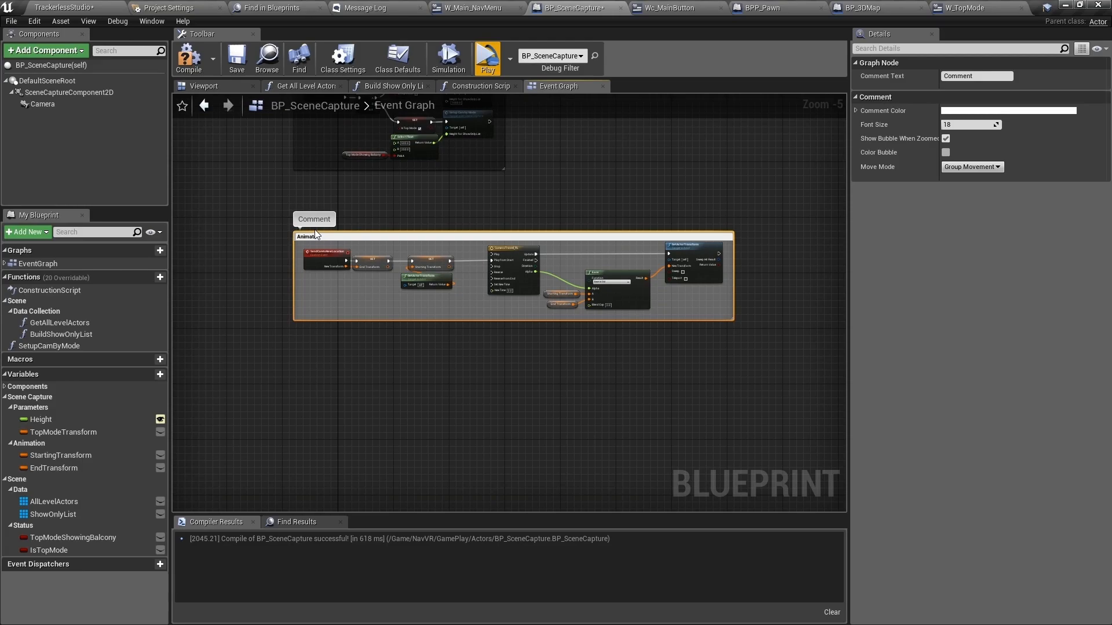
Rename the camera-travel animation comment.
type("etwee")
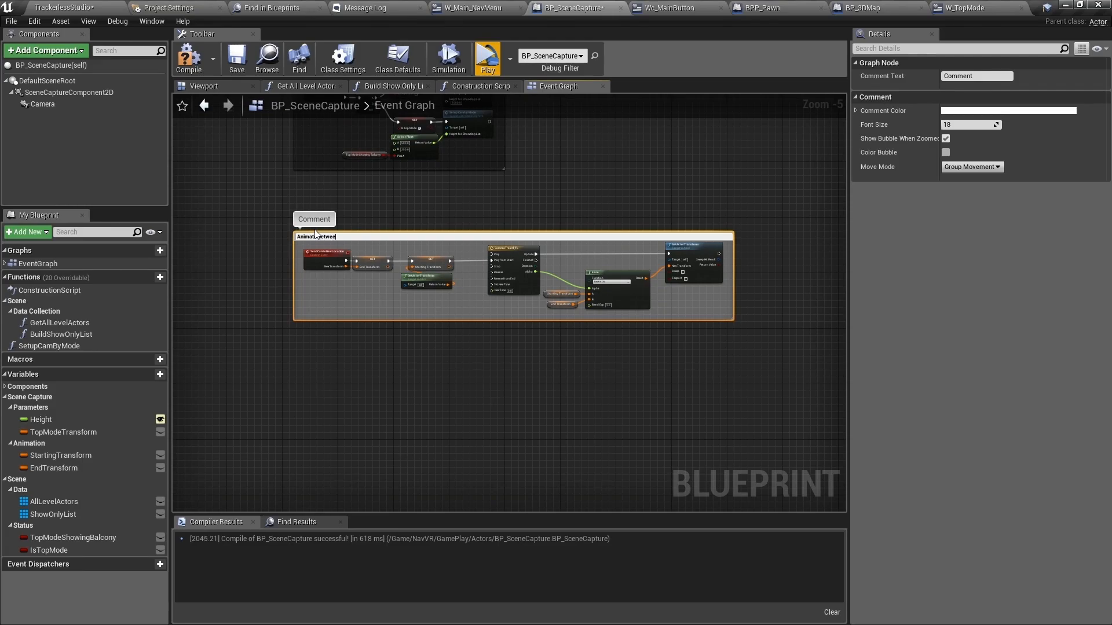
left_click(487, 59)
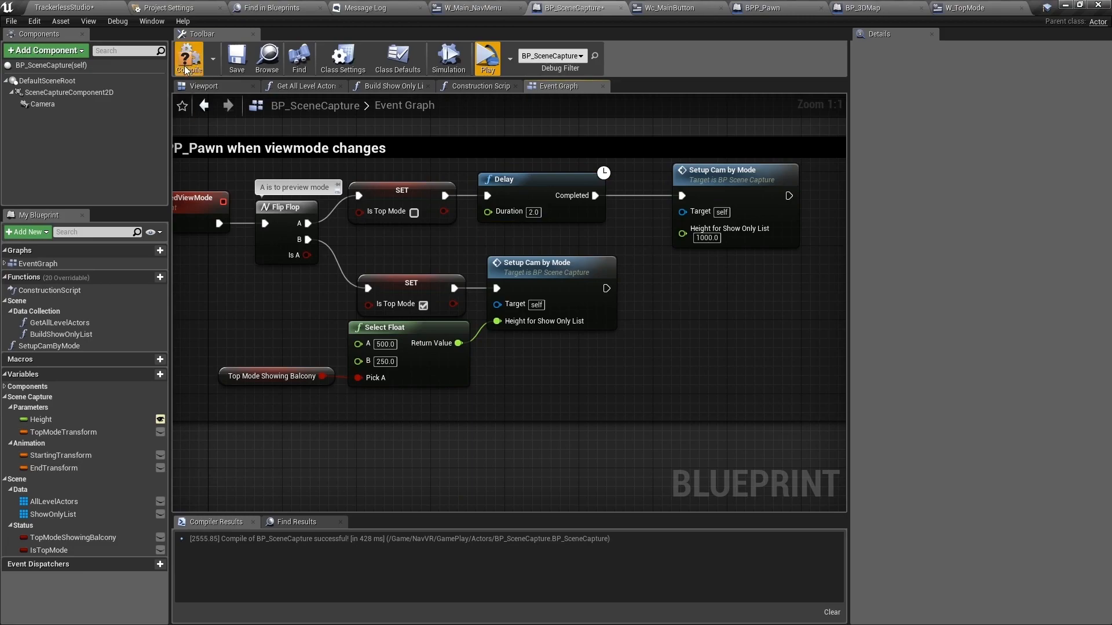
mouse_move(542, 197)
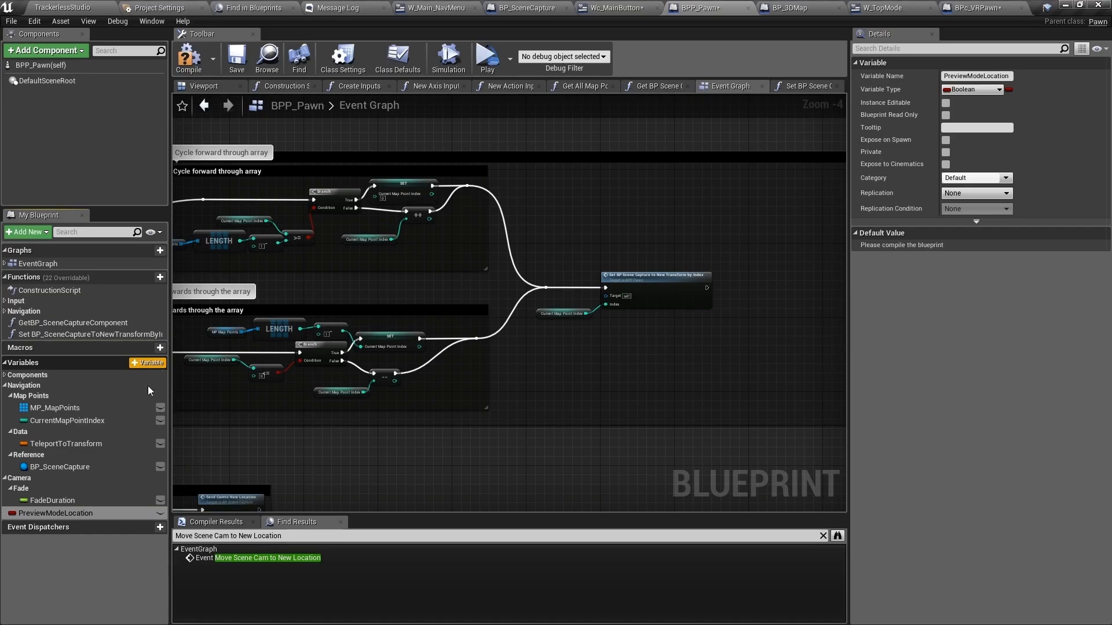
Set Preview Mode Location from the chosen map point before Send Camera to New Location.
left_click(13, 515)
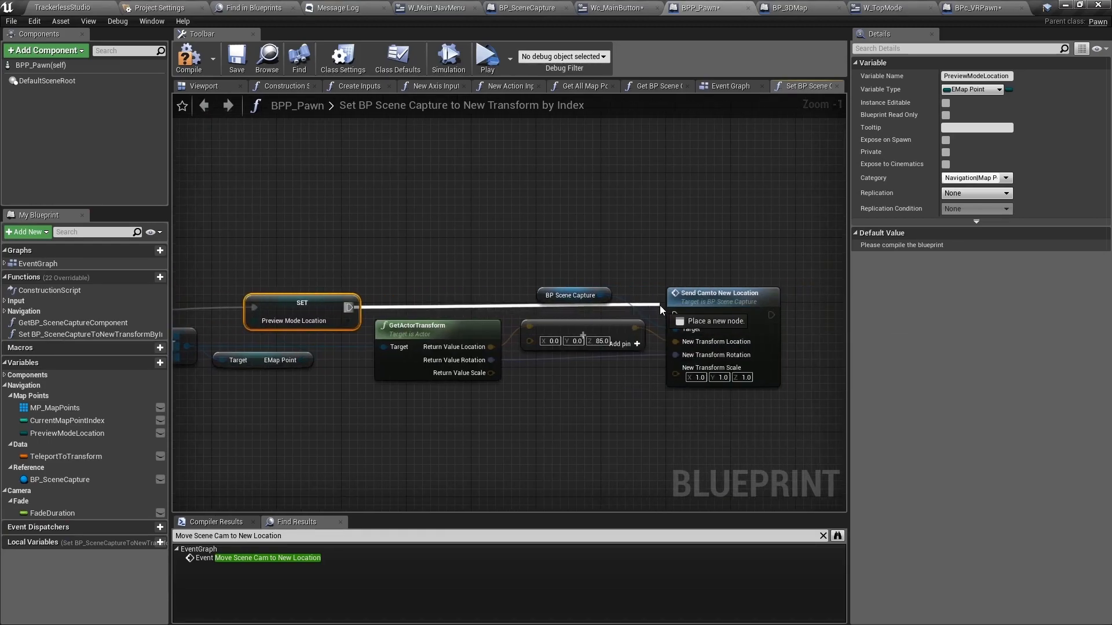
left_click(614, 8)
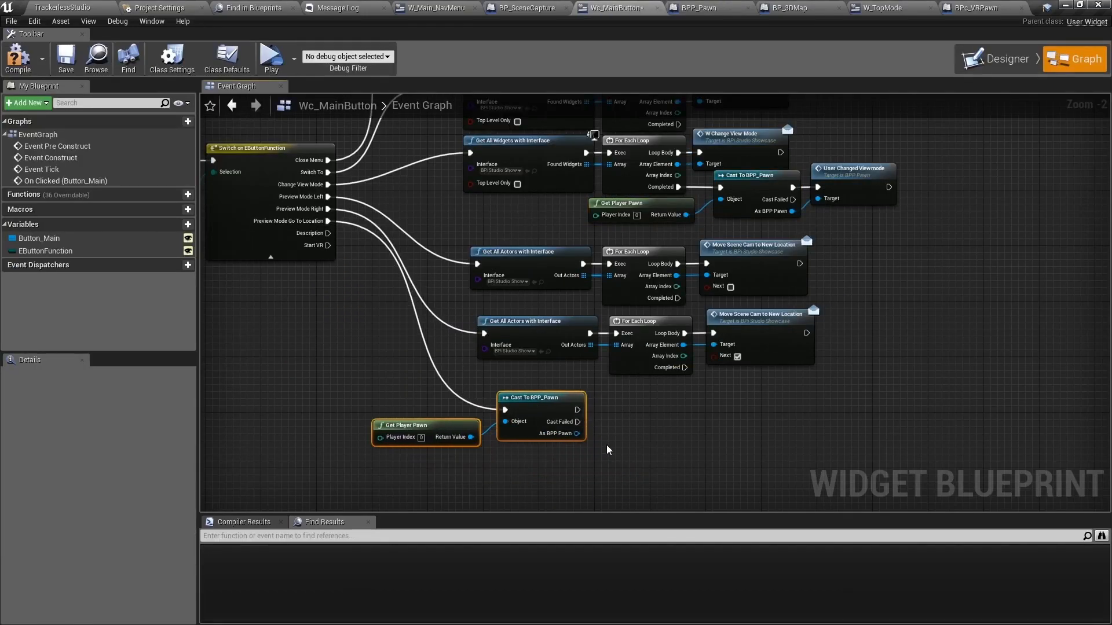
Call Teleport User to Location with Preview Mode Location on the cast pawn and compile Wc_MainButton.
left_click_drag(588, 424, 642, 424)
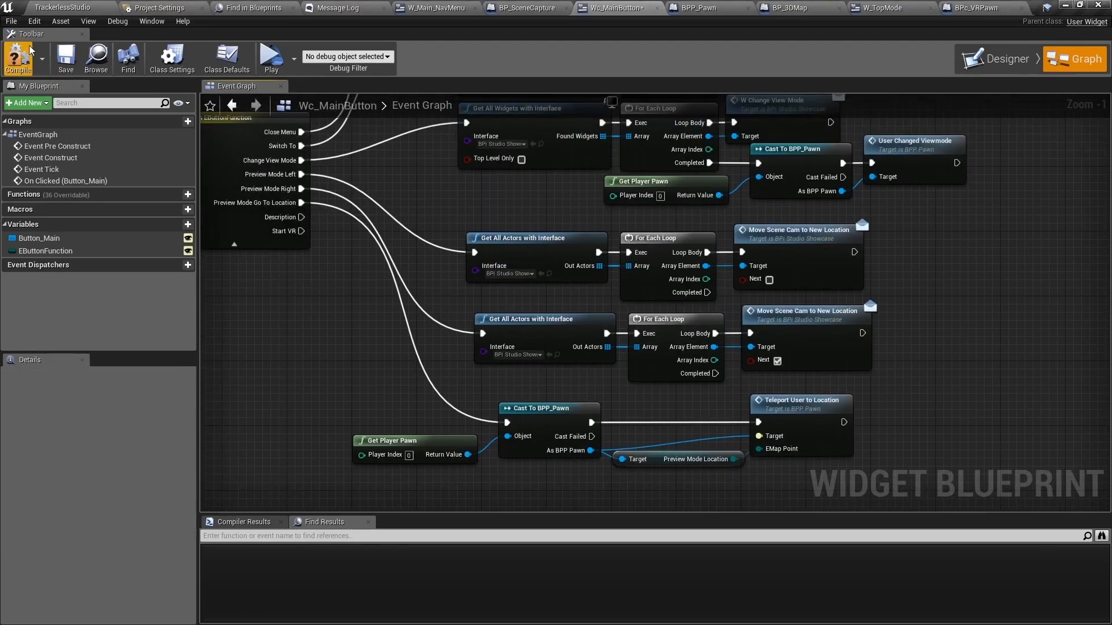
left_click(18, 57)
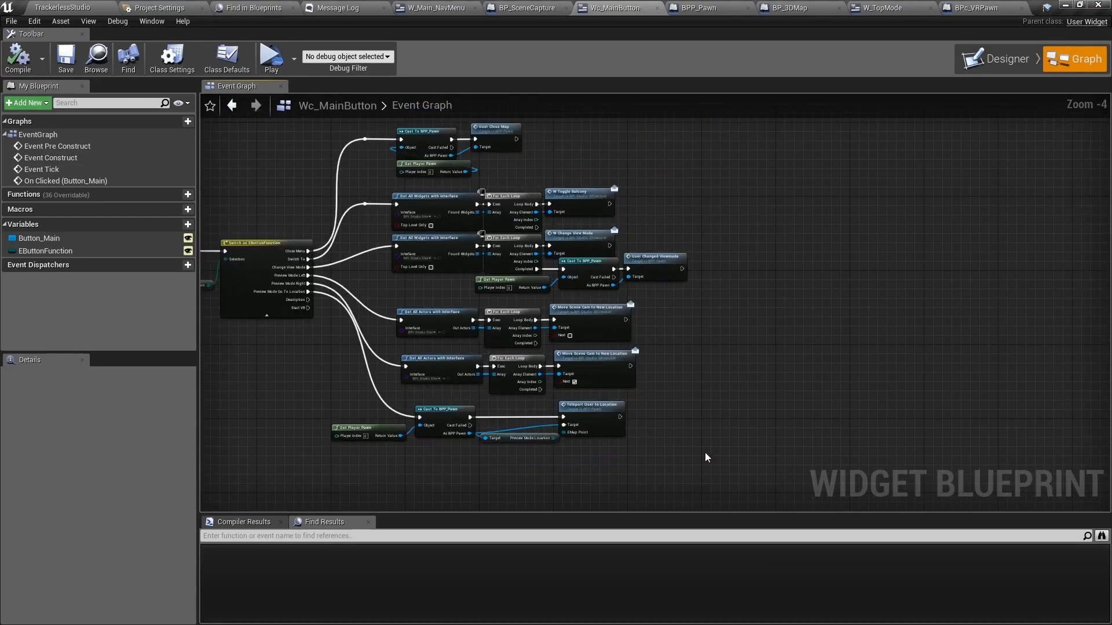
left_click(270, 53)
type("H")
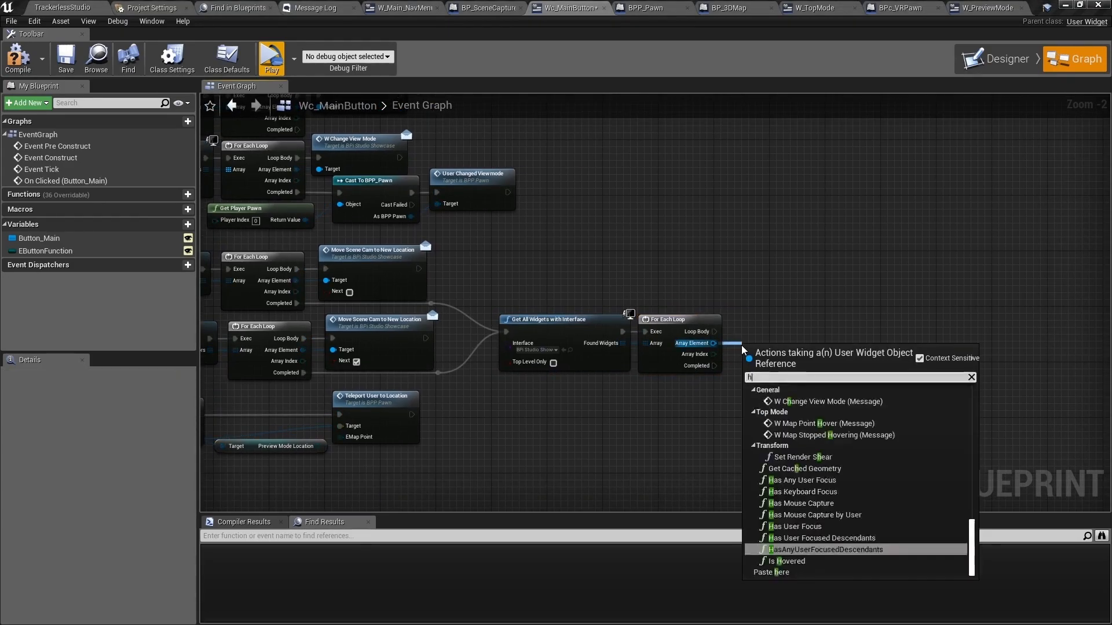
Add a W Map Point Hover call on each interface widget using the preview-mode location.
type("ove")
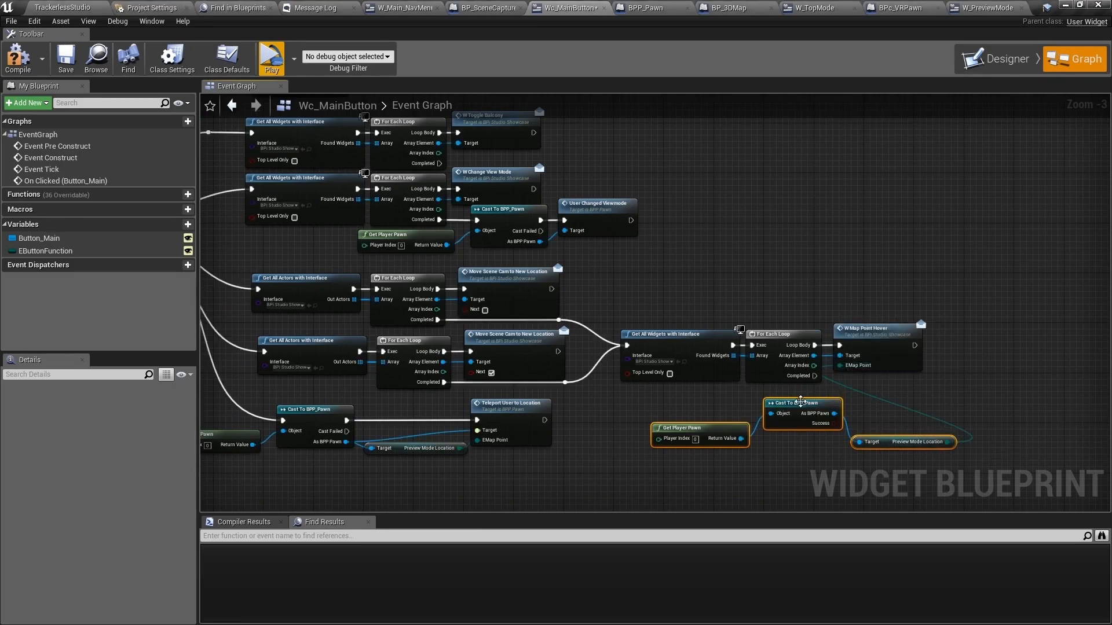
left_click(271, 54)
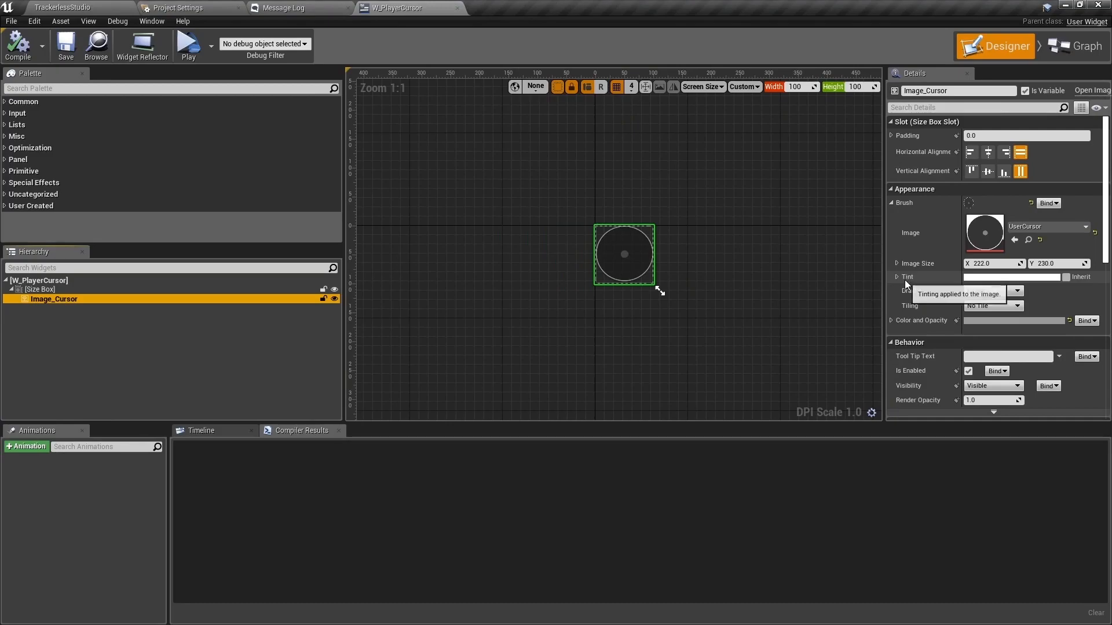
Select Image_Cursor in W_PlayerCursor and begin editing its Tint colour.
left_click(1010, 277)
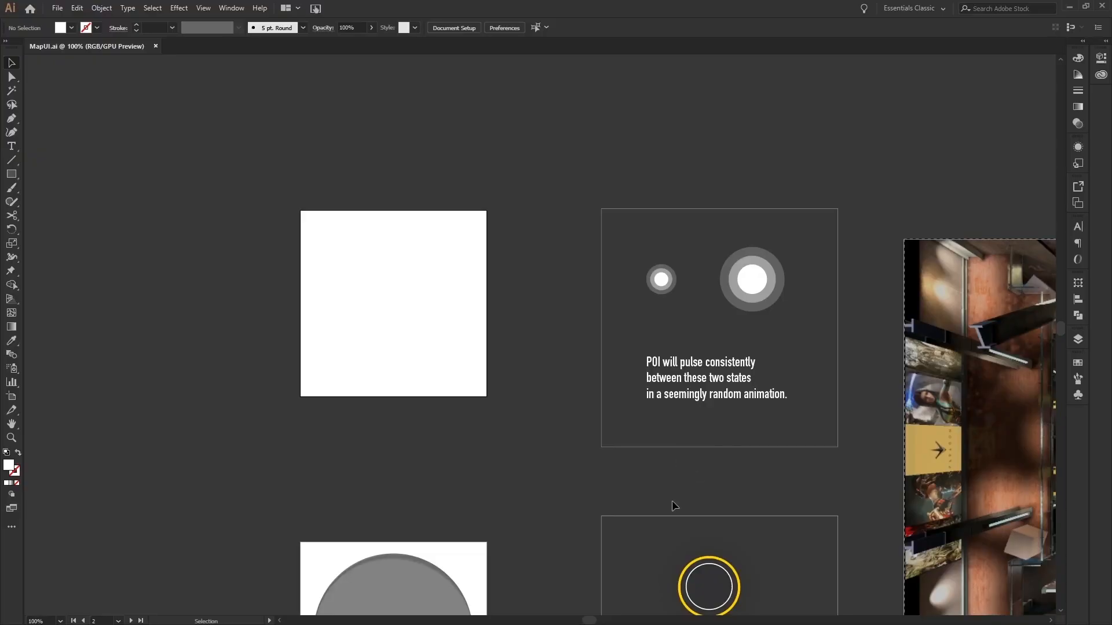
Scroll the MapUI.ai artboards down to the 'Cursor - Pressed' mockup and its notes.
scroll("down", 3)
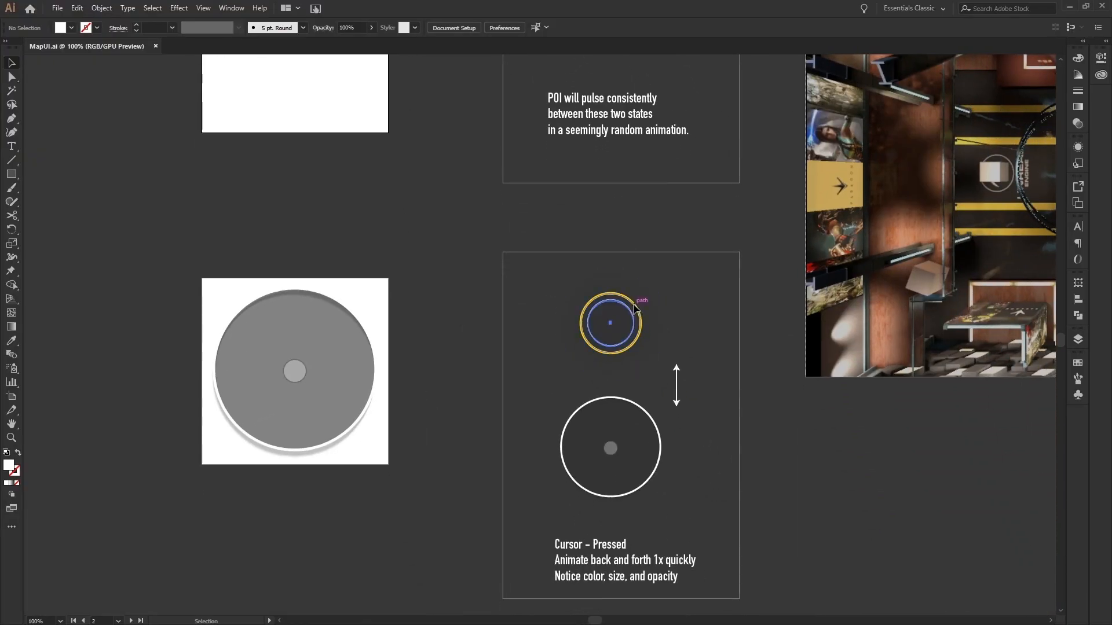
left_click_drag(610, 323, 581, 291)
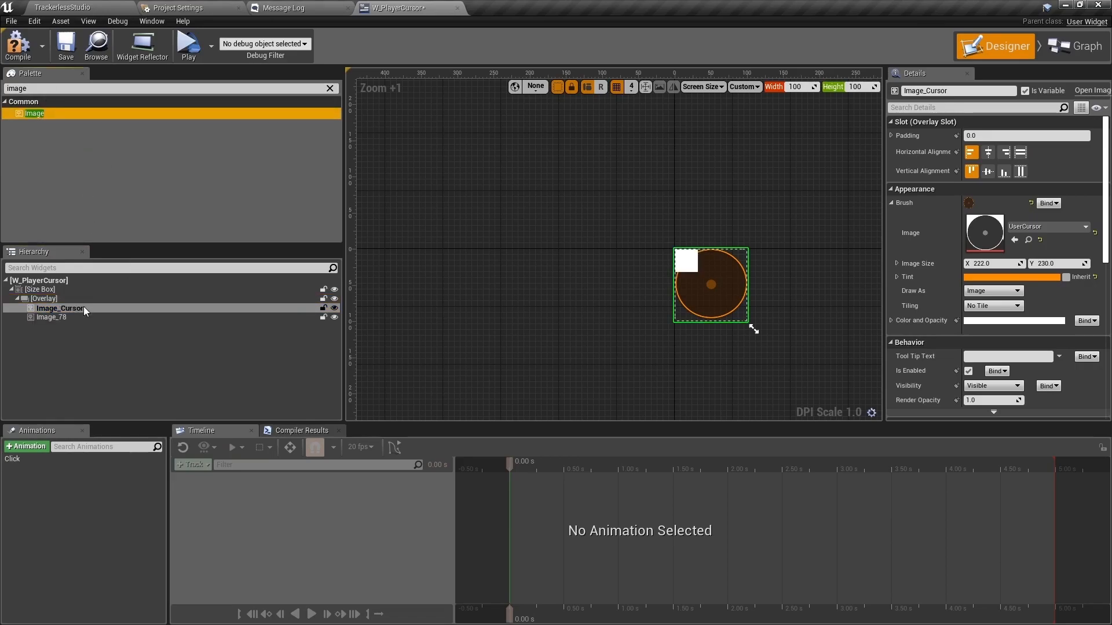
Key scale tracks for both cursor images in the Click animation from 0 to 1.5 s.
left_click(51, 317)
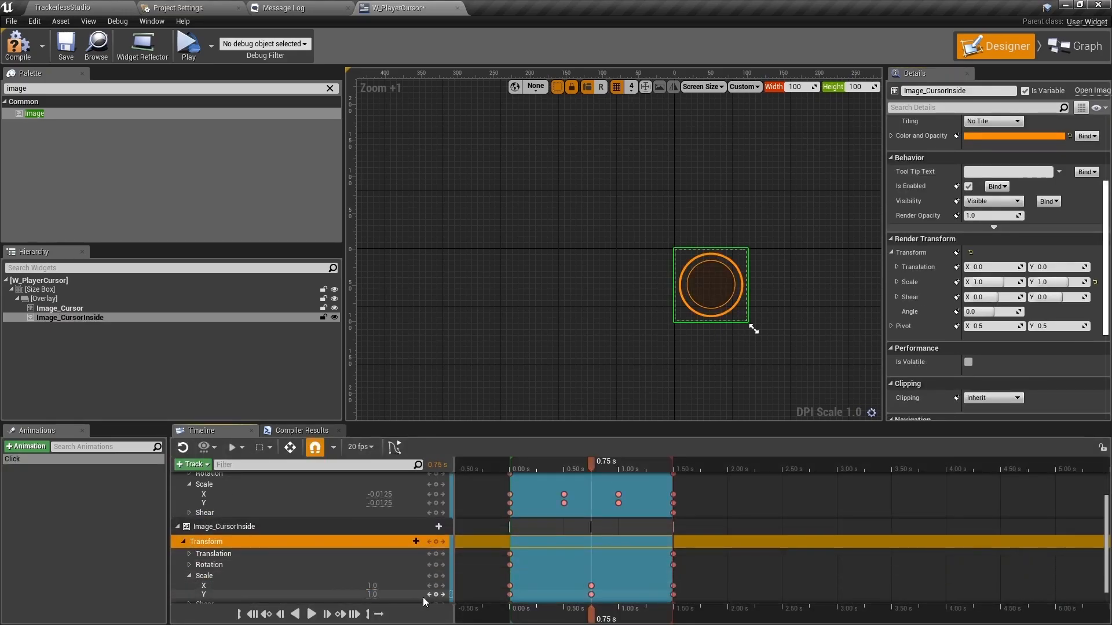
left_click(515, 462)
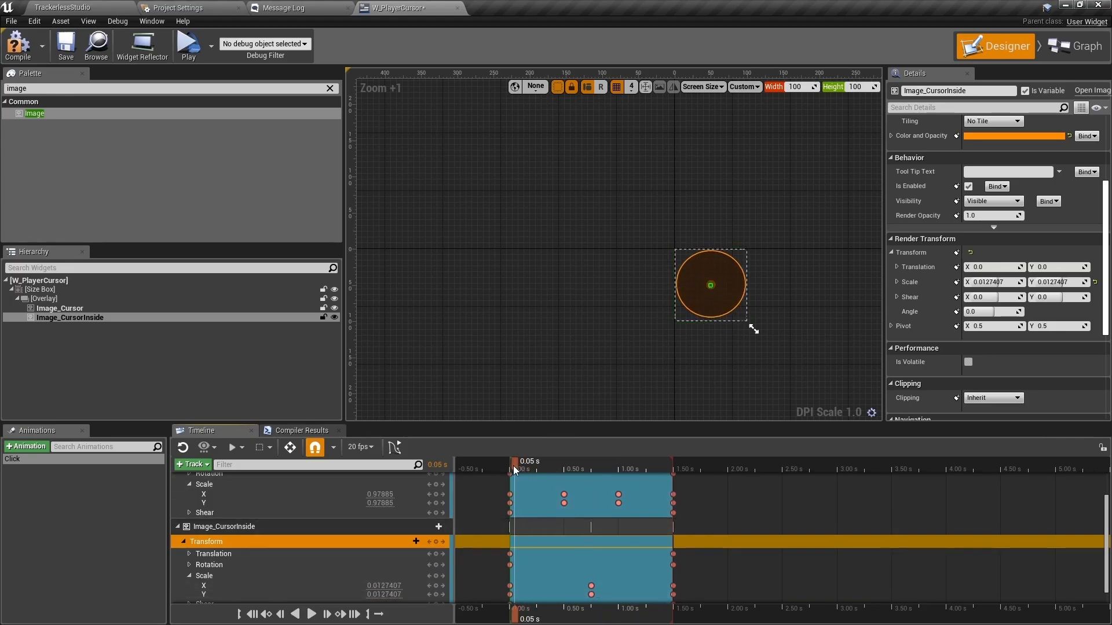
right_click(518, 471)
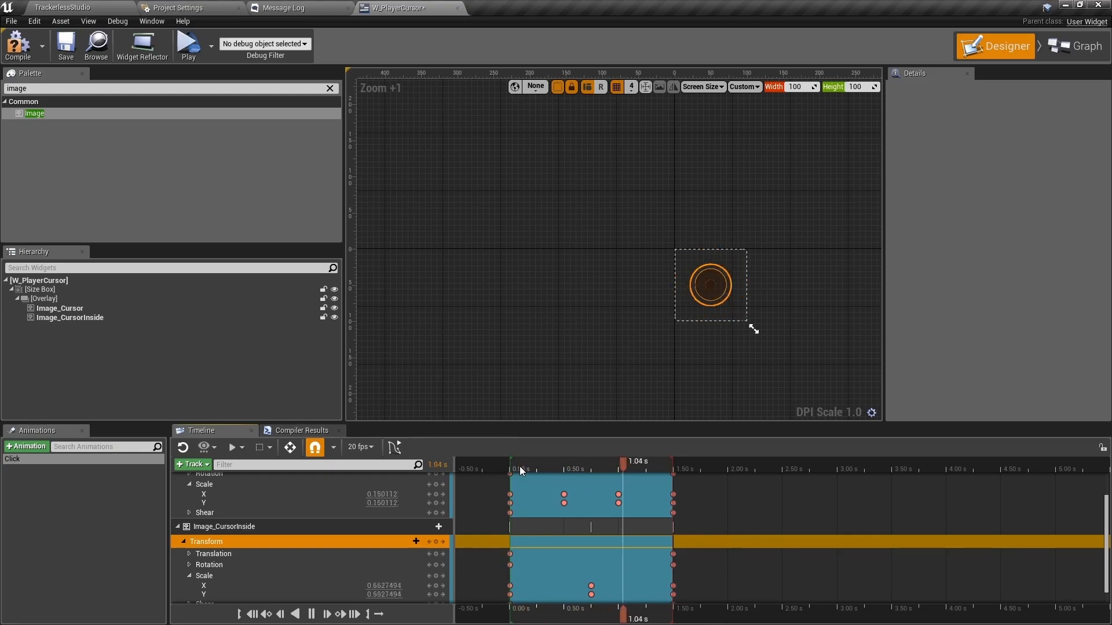
left_click(1075, 46)
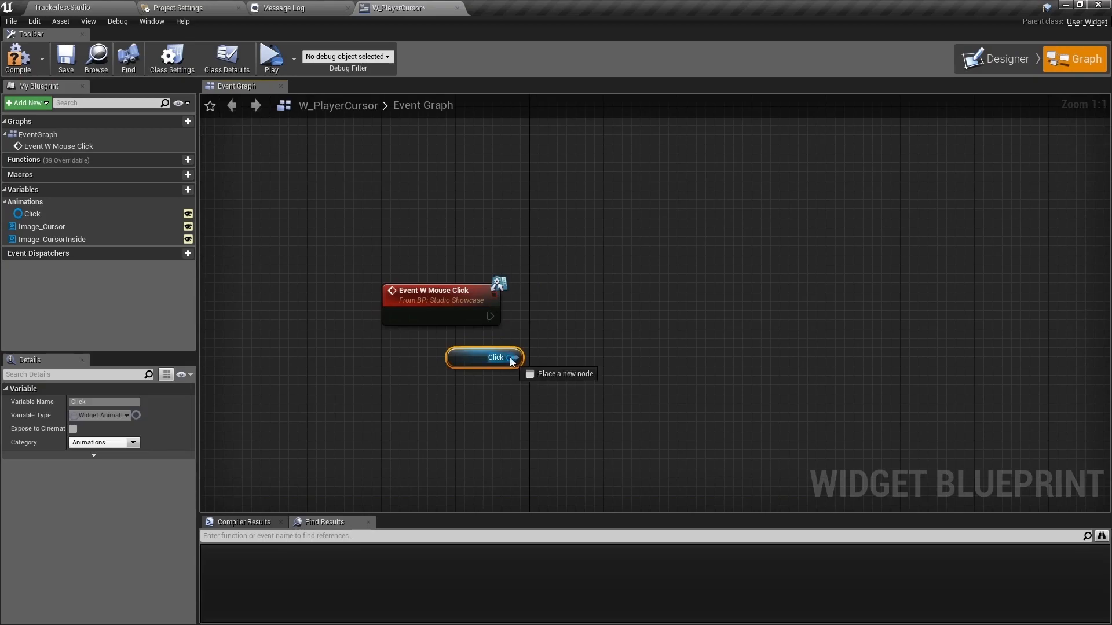
Play the Click animation at Playback Speed 2.0 after Event W Mouse Click.
type("play anim")
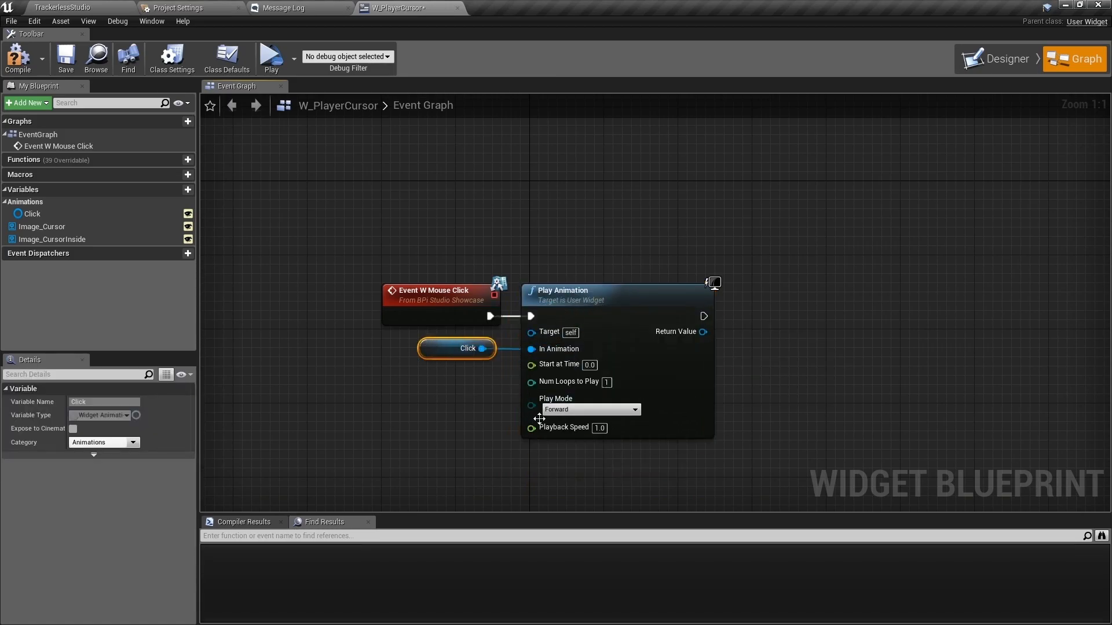
mouse_move(590, 409)
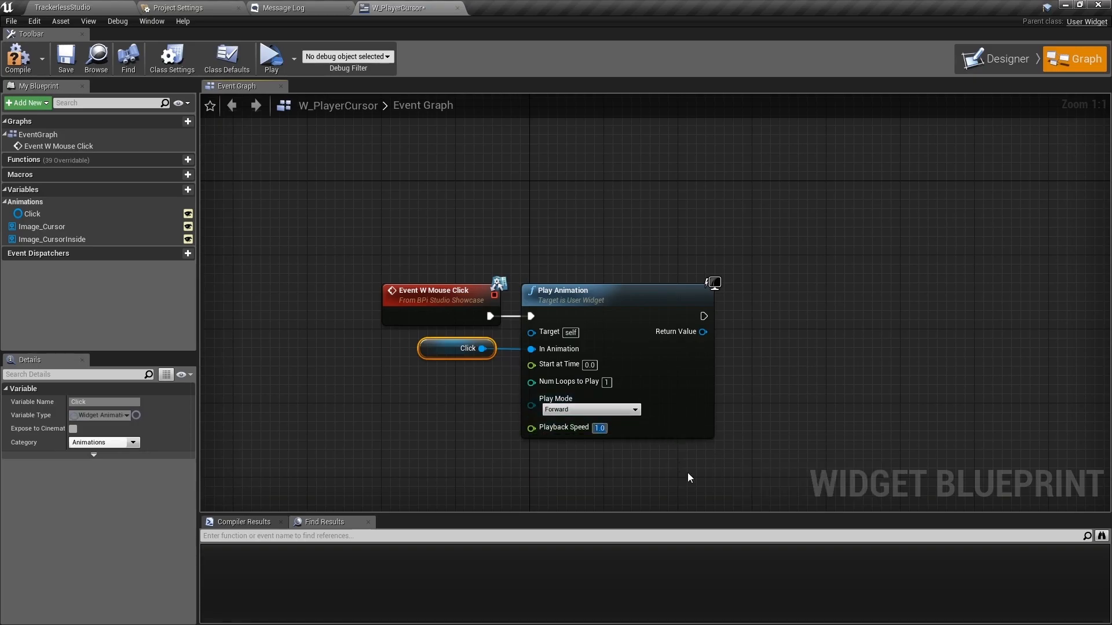
type("2.0")
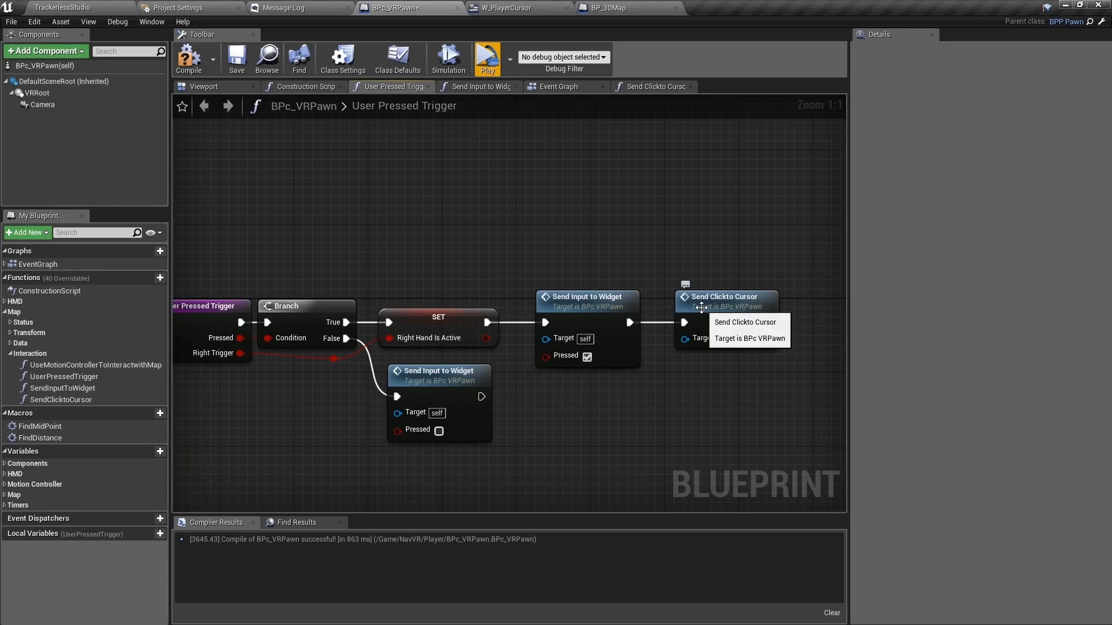
mouse_move(728, 305)
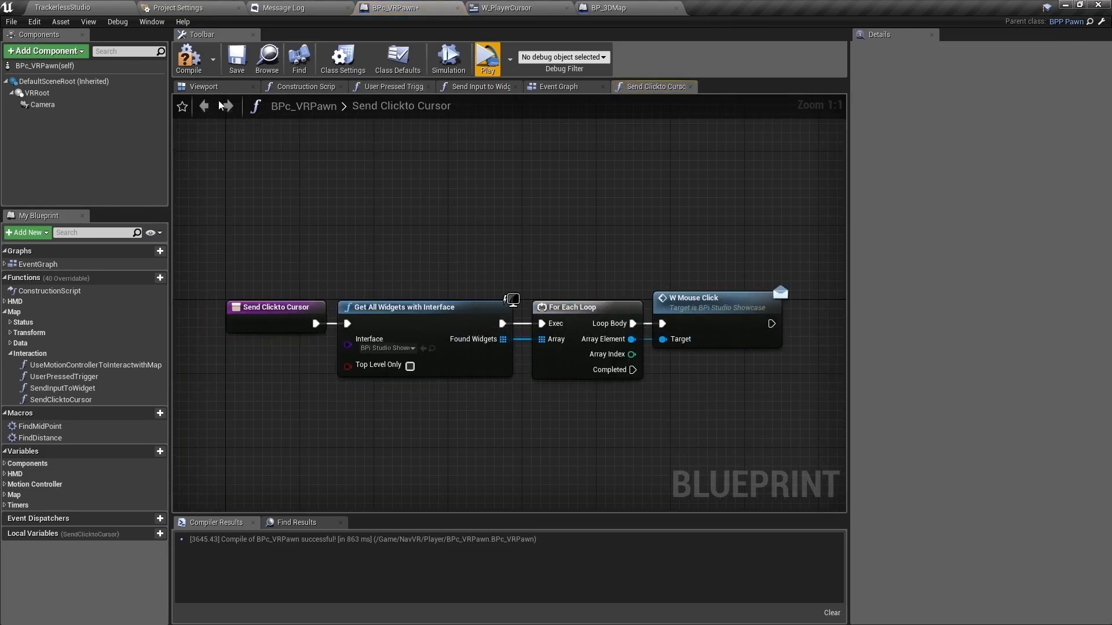
Review Send Clickto Cursor, then switch to BP_3DMap's Receive Custom Hit graph.
left_click(507, 8)
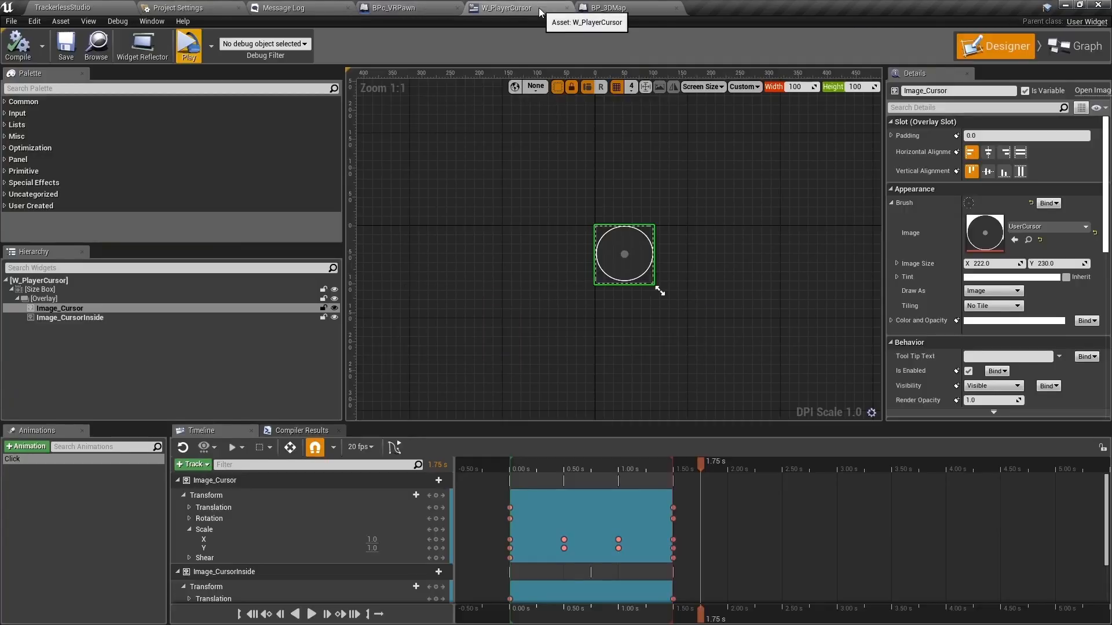
left_click(604, 8)
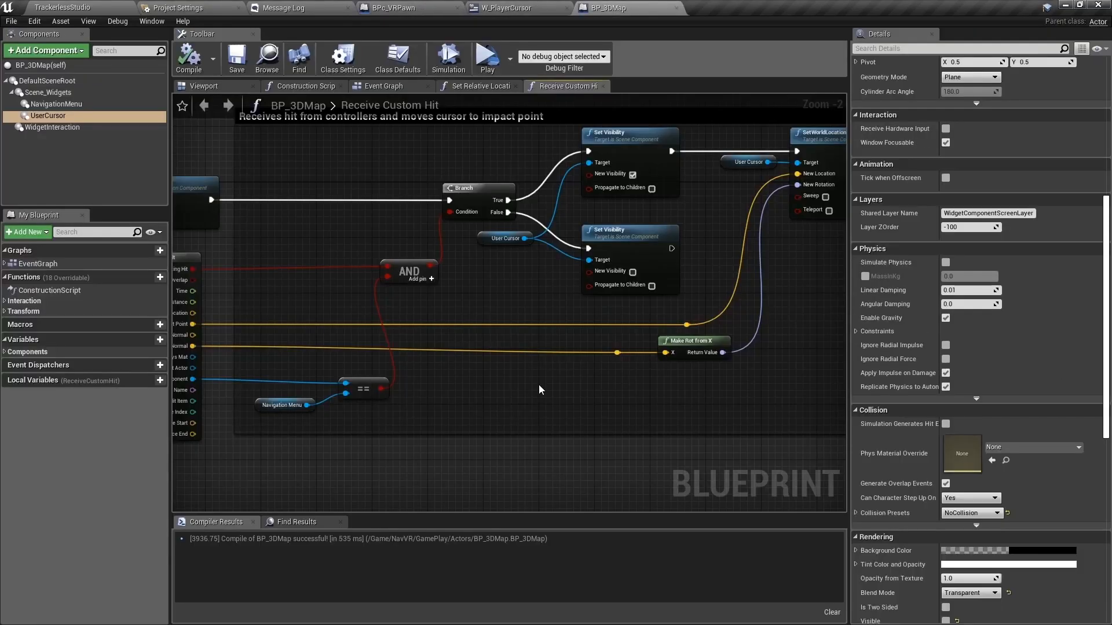
mouse_move(606, 389)
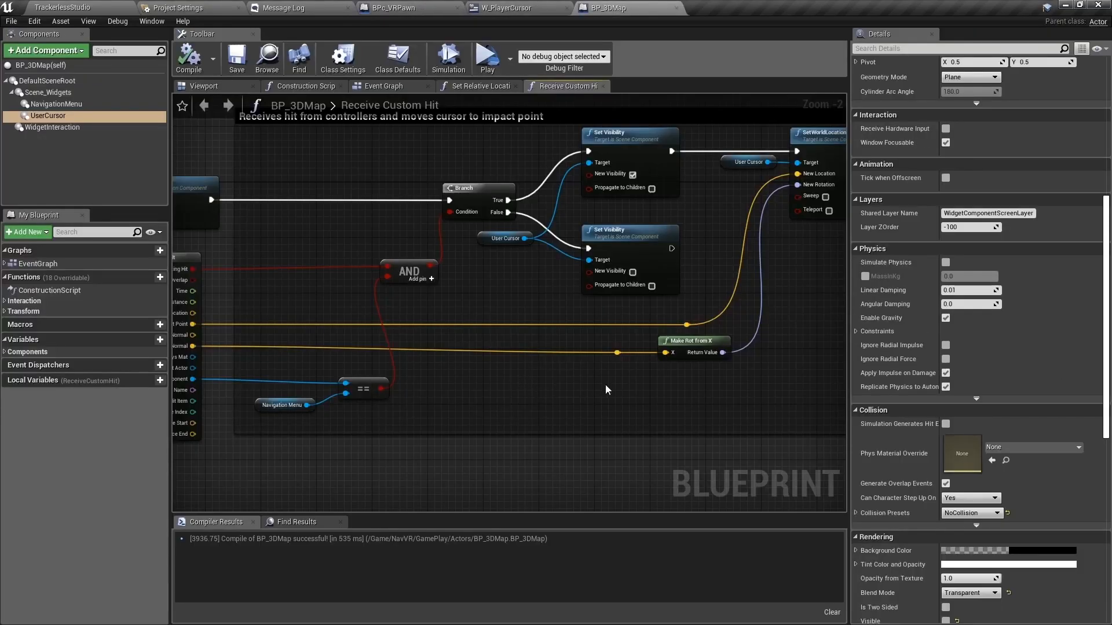
Add a CursorRoot scene component and nest UserCursor beneath it.
left_click(52, 127)
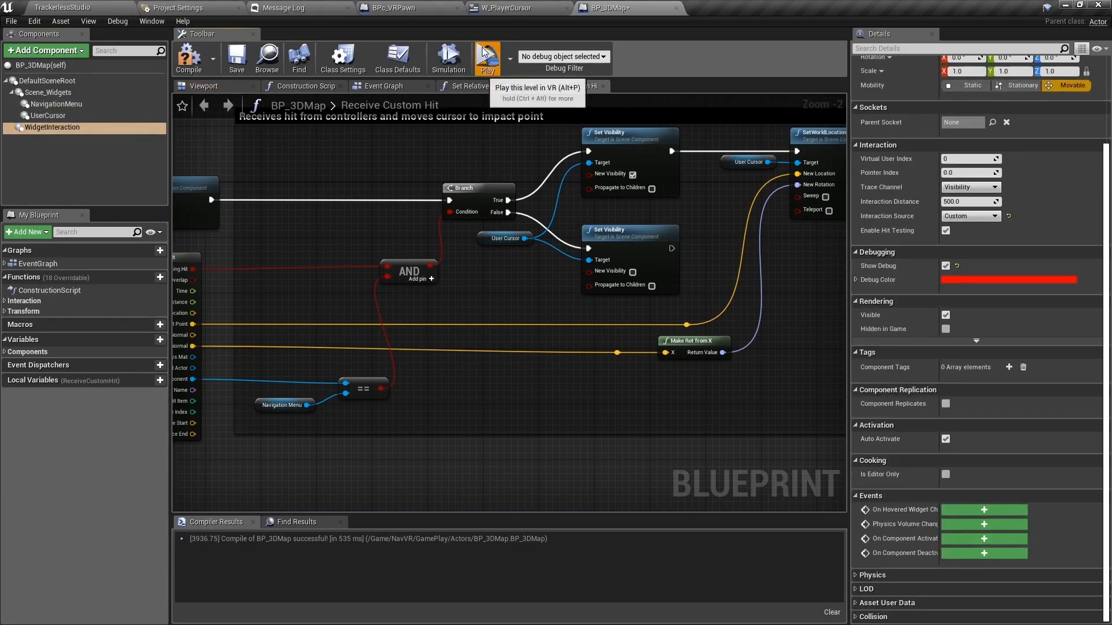
left_click(486, 57)
type("CursorRoot")
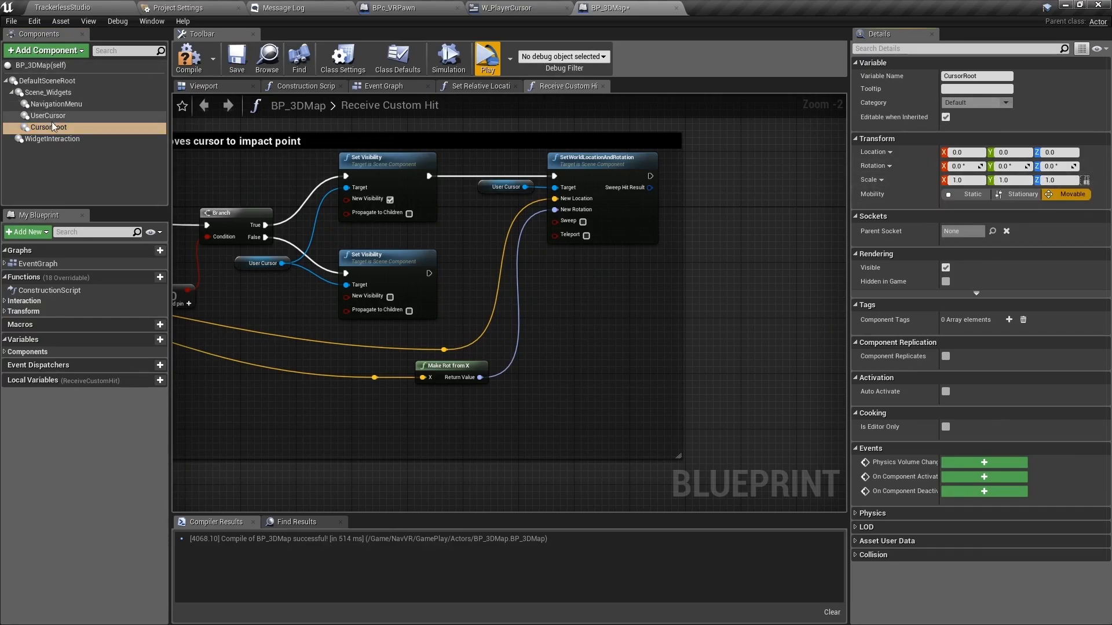
mouse_move(49, 116)
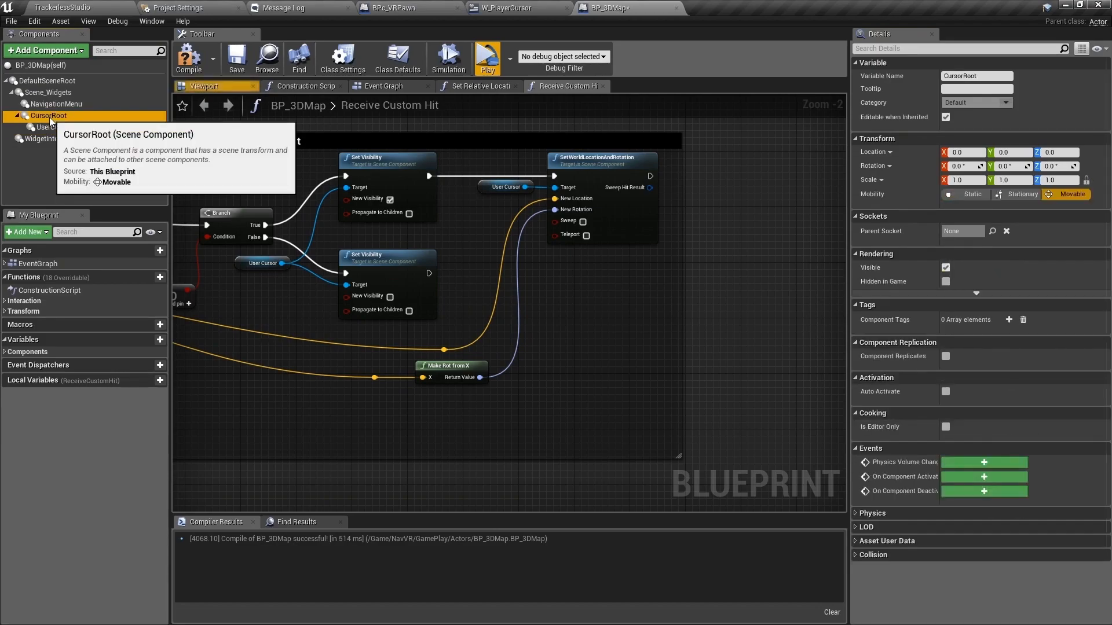
left_click(54, 127)
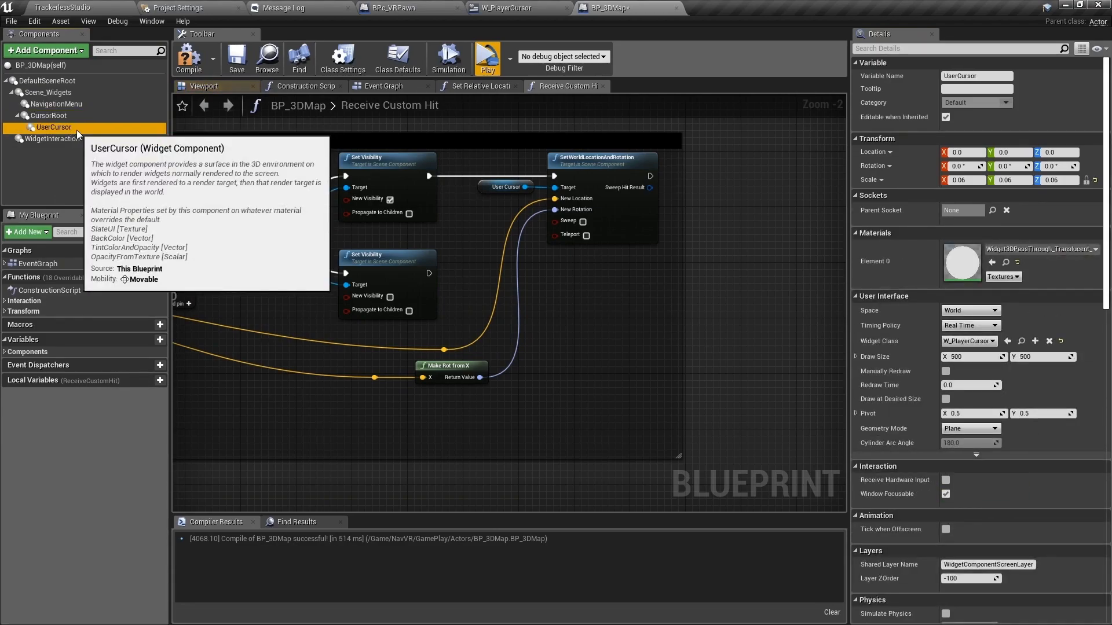
Bring a CursorRoot reference into the Receive Custom Hit graph.
left_click(48, 116)
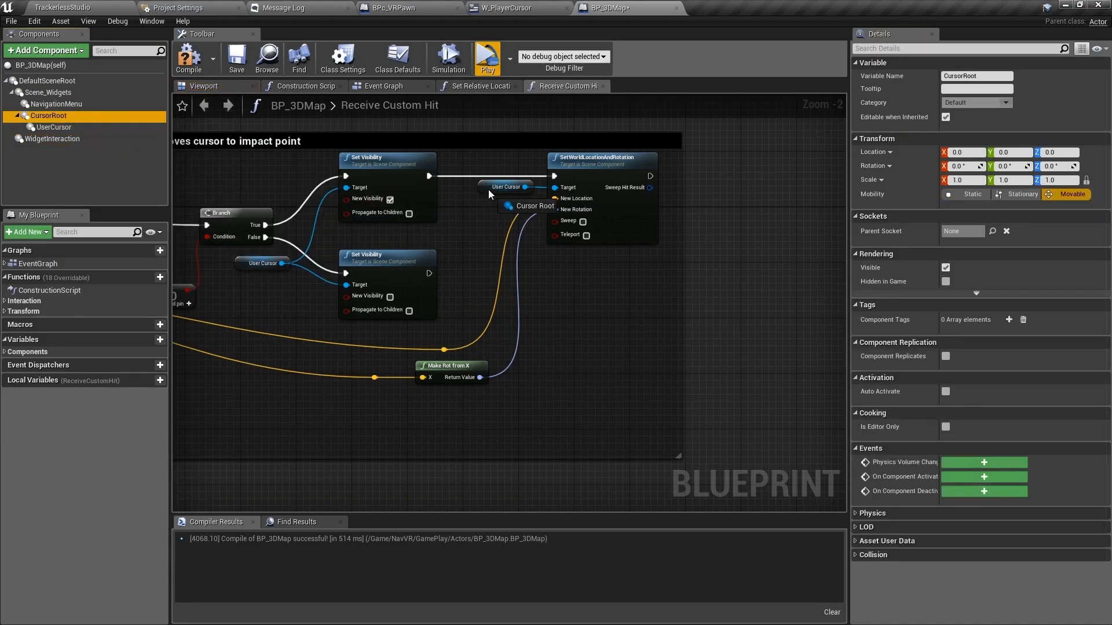
left_click(52, 128)
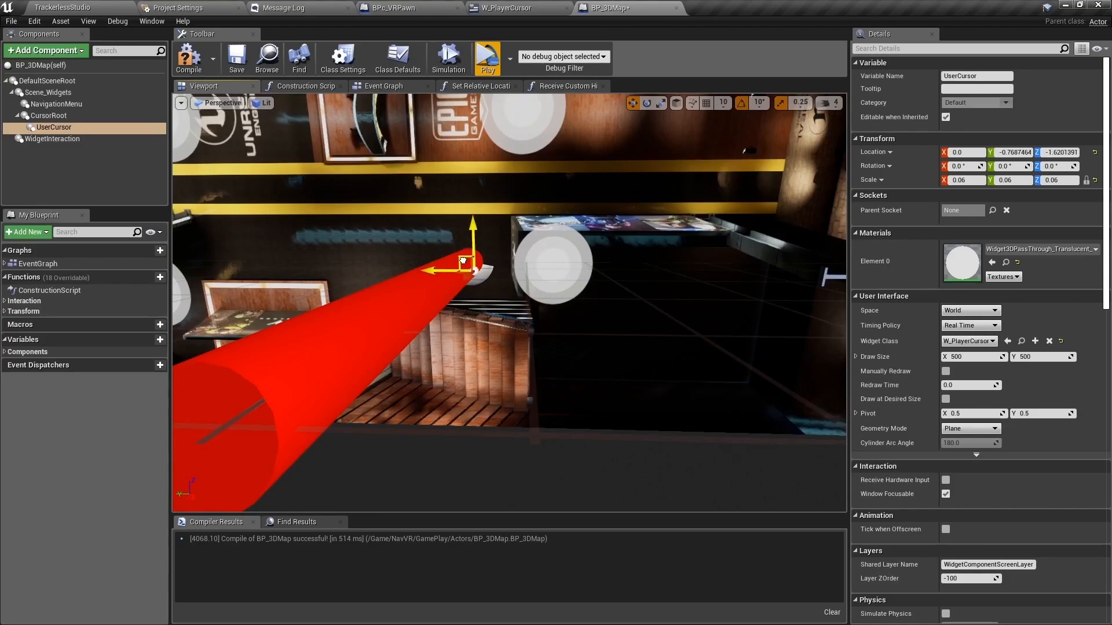
Offset UserCursor from its root in the Viewport and launch the VR preview.
left_click_drag(465, 261, 511, 301)
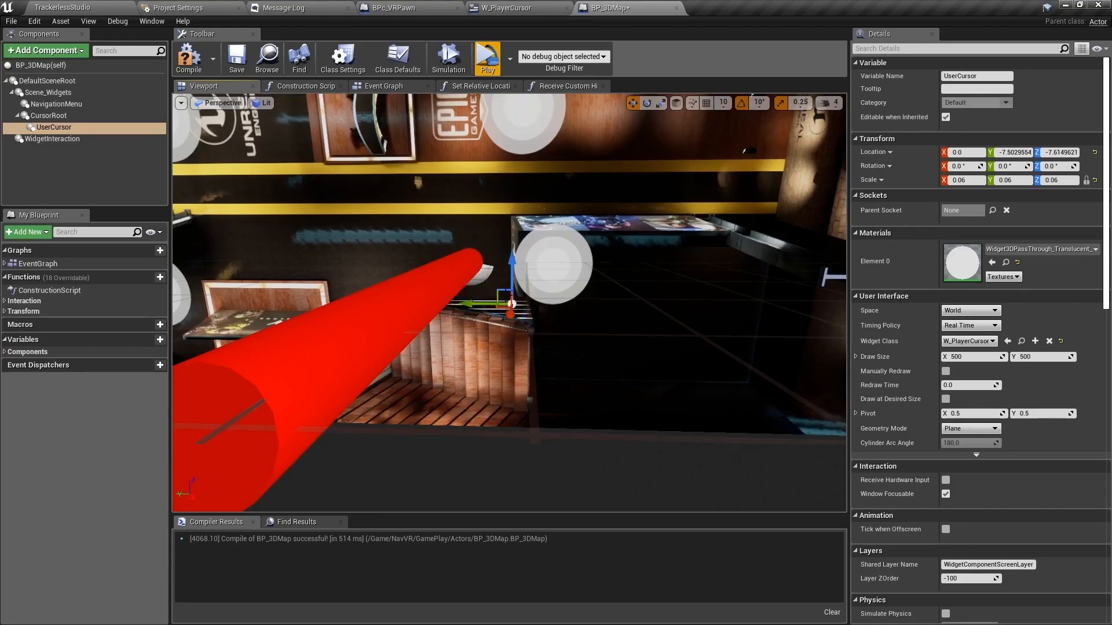
left_click(487, 58)
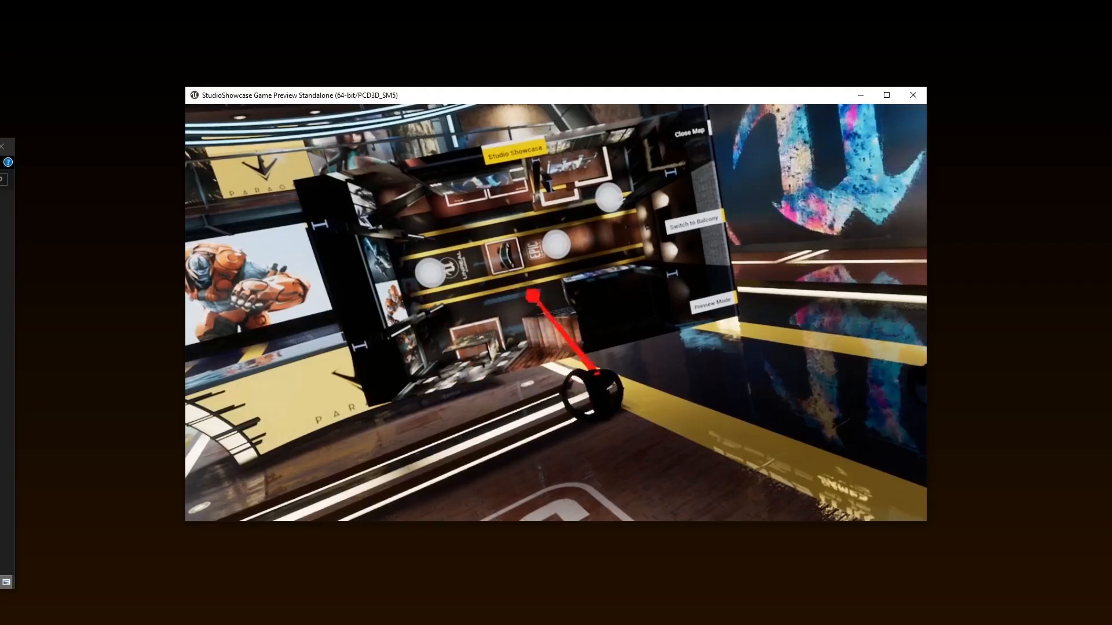